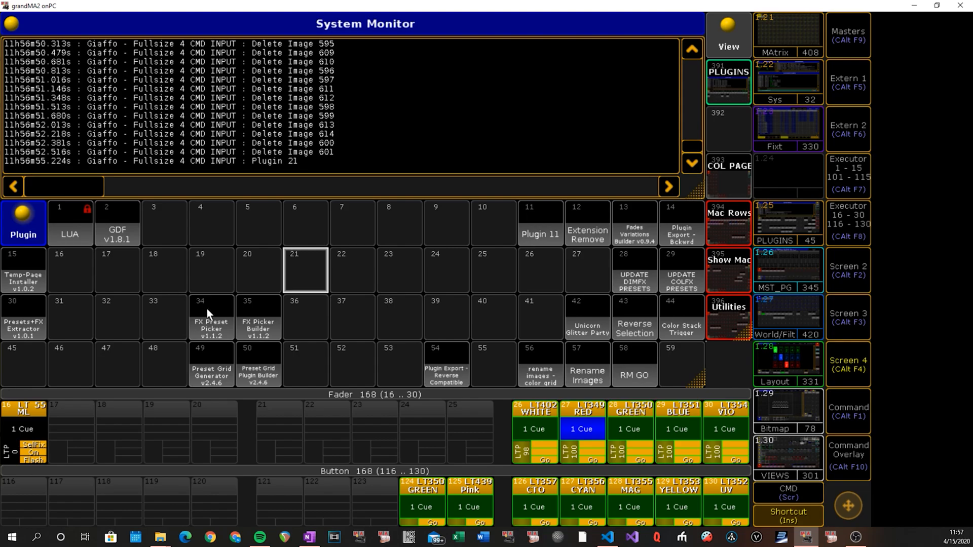
pyautogui.moveTo(224, 316)
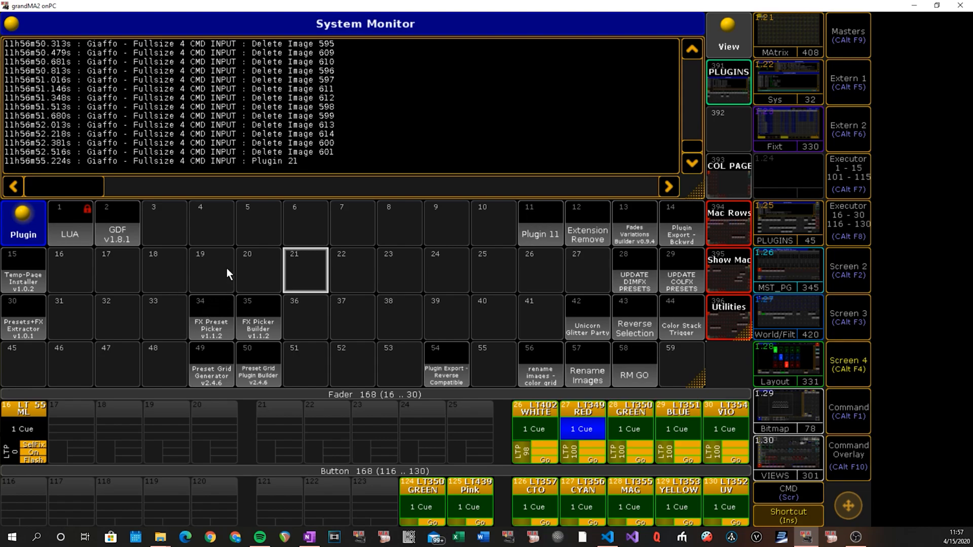
pyautogui.moveTo(224, 292)
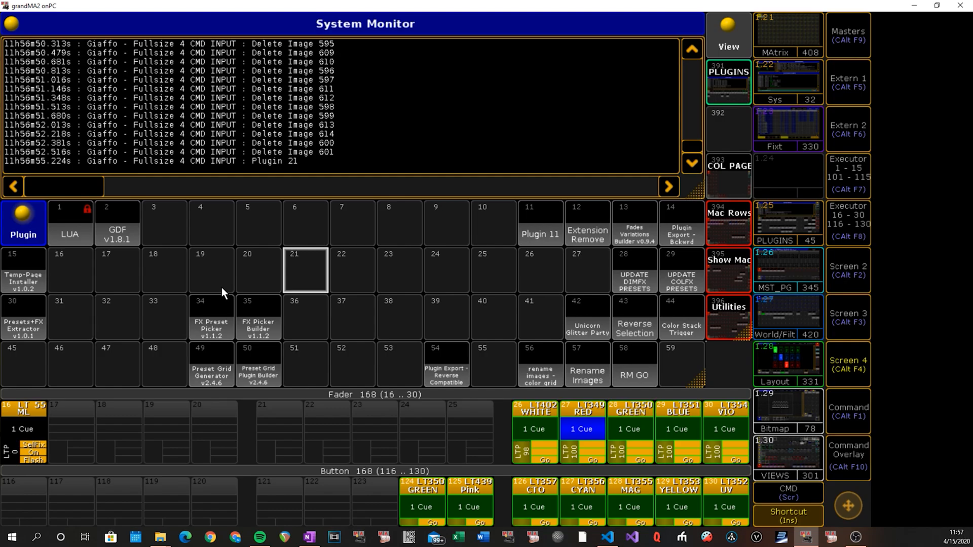
pyautogui.moveTo(298, 266)
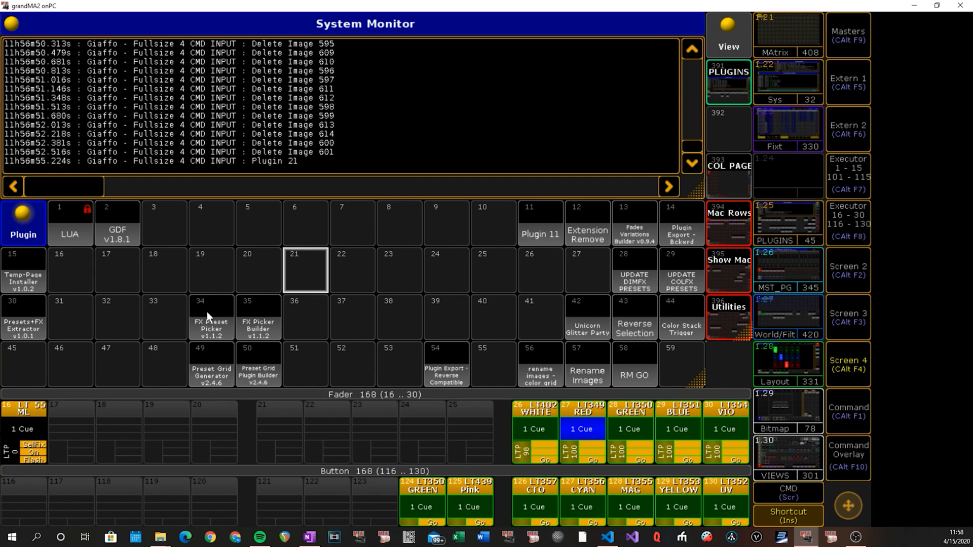
# Open plugin 34 'FX Preset Picker' code and select the background colour value under user config
pyautogui.doubleClick(210, 318)
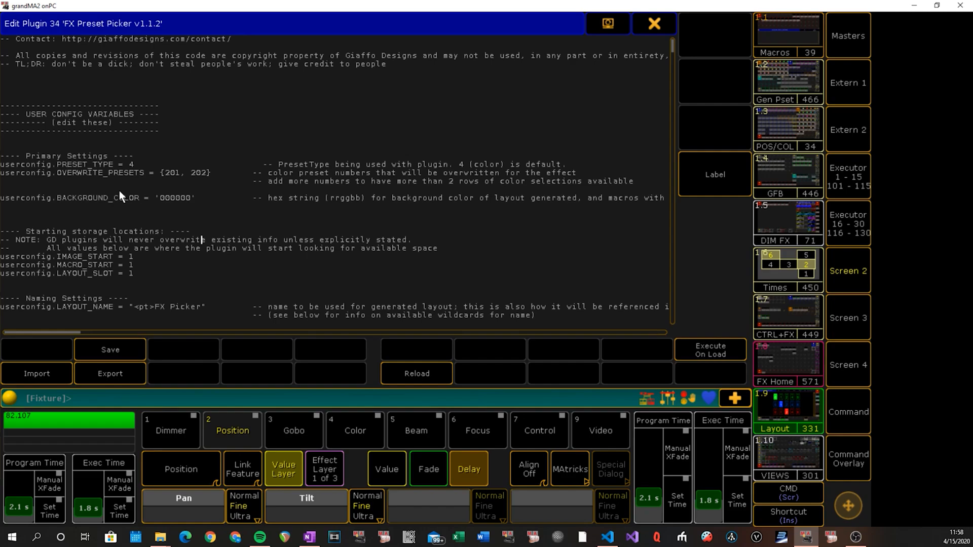
pyautogui.moveTo(120, 194)
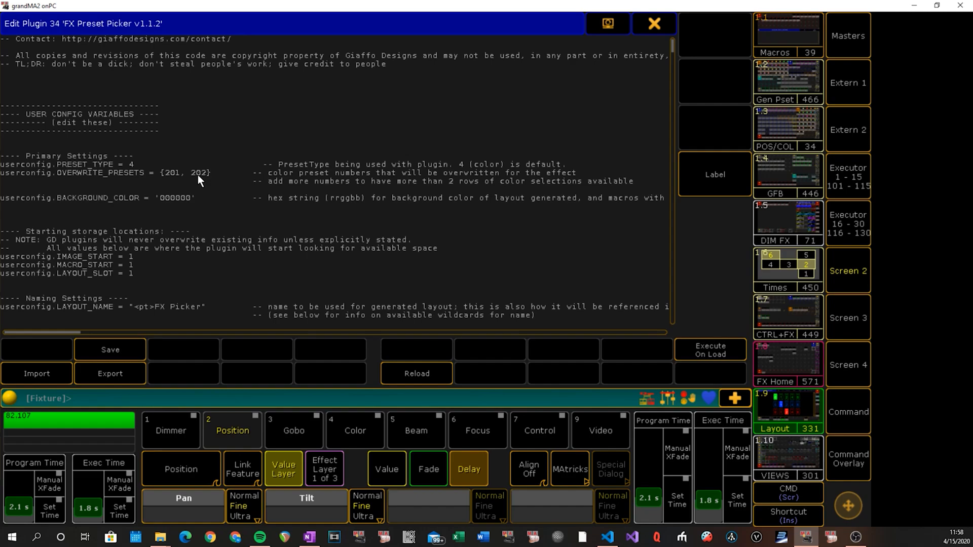
pyautogui.doubleClick(174, 198)
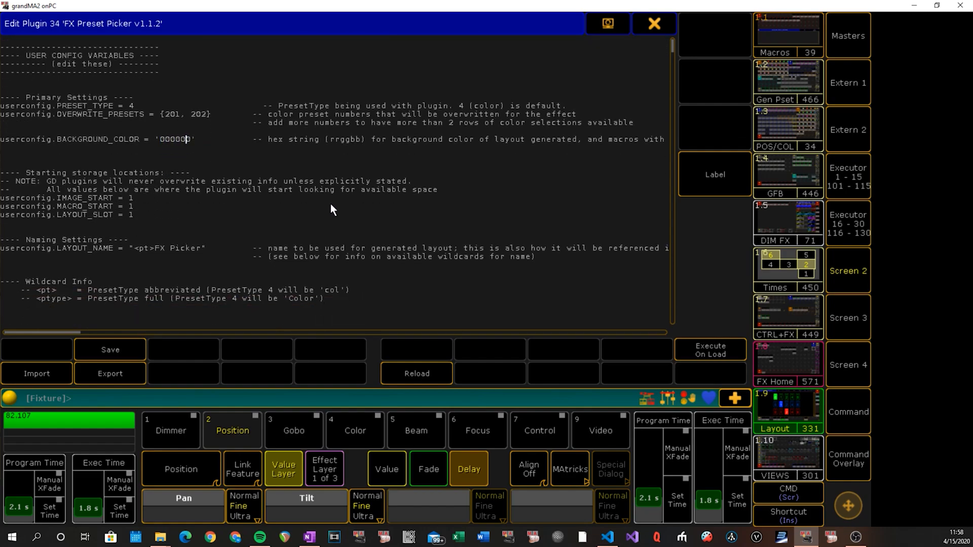
pyautogui.moveTo(0, 197); pyautogui.dragTo(132, 214)
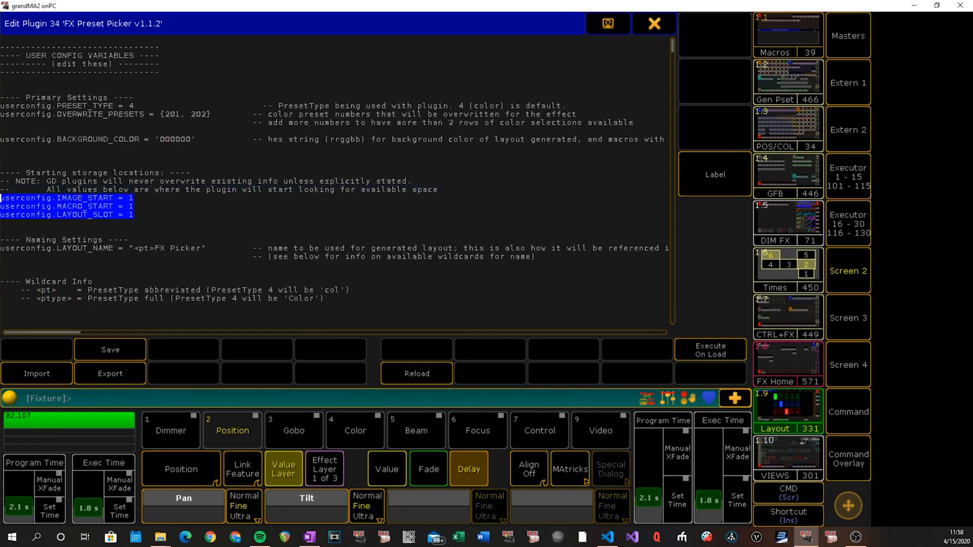
pyautogui.moveTo(104, 207)
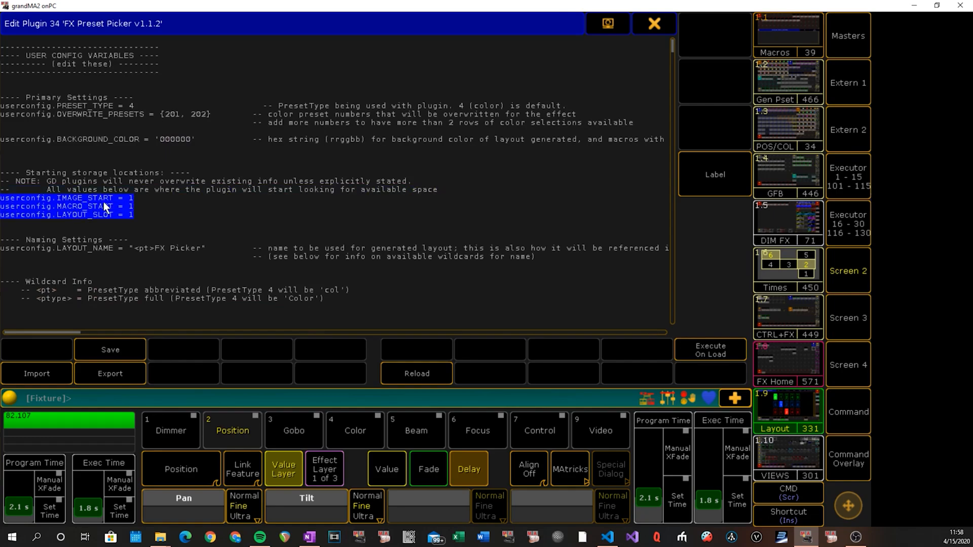
pyautogui.click(200, 210)
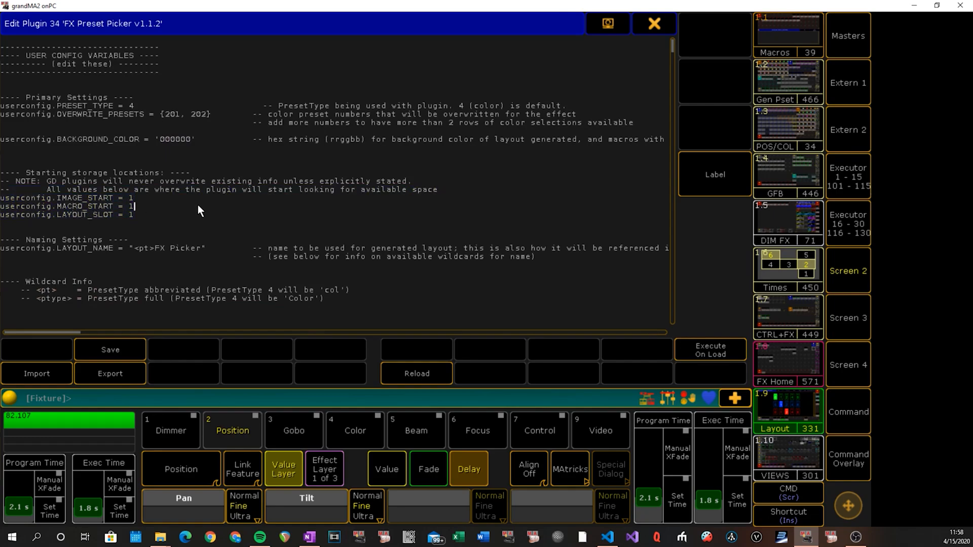
pyautogui.scroll(-3)
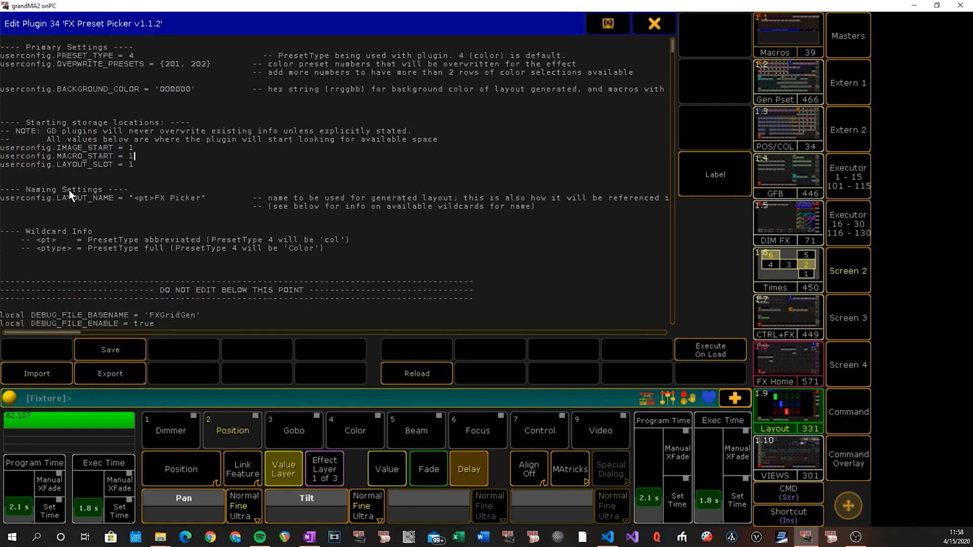
pyautogui.moveTo(136, 207)
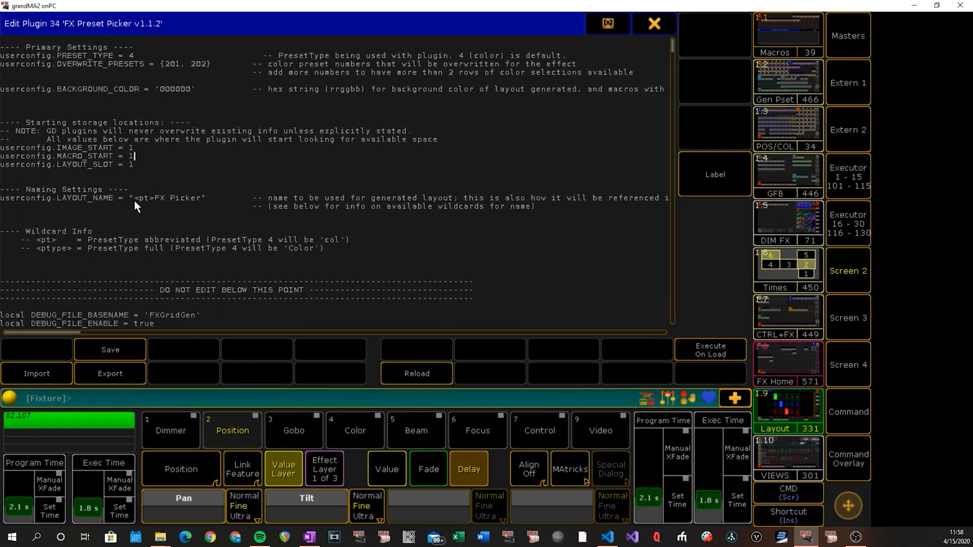
pyautogui.doubleClick(143, 197)
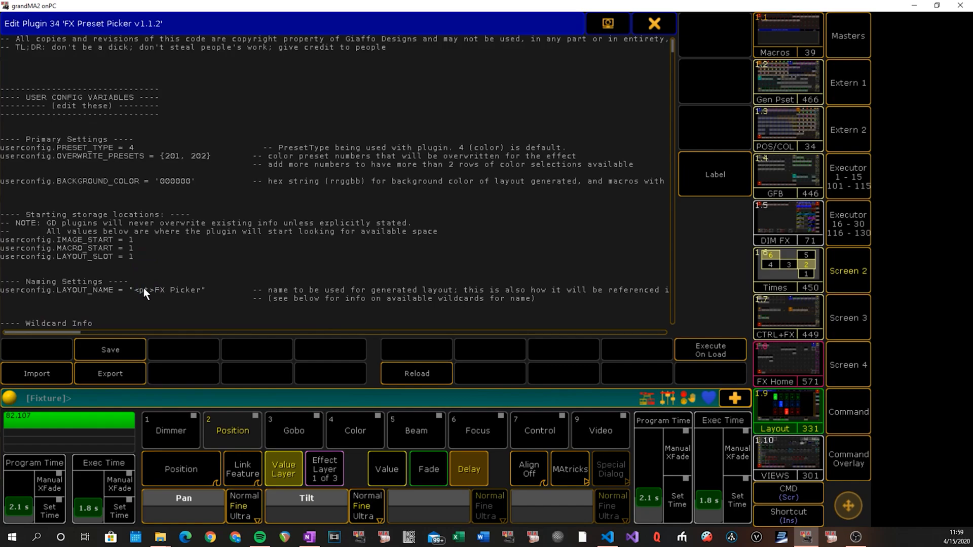
pyautogui.doubleClick(143, 290)
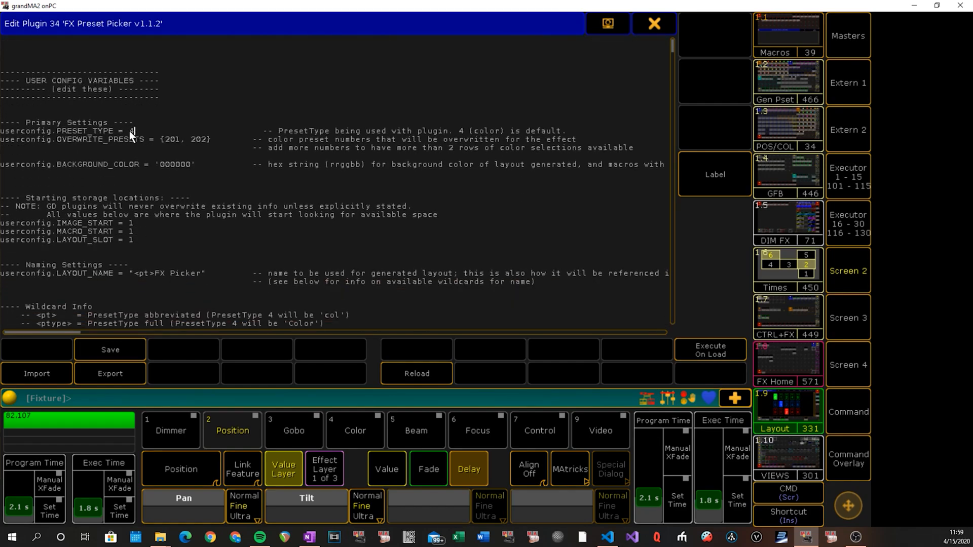
pyautogui.doubleClick(130, 130)
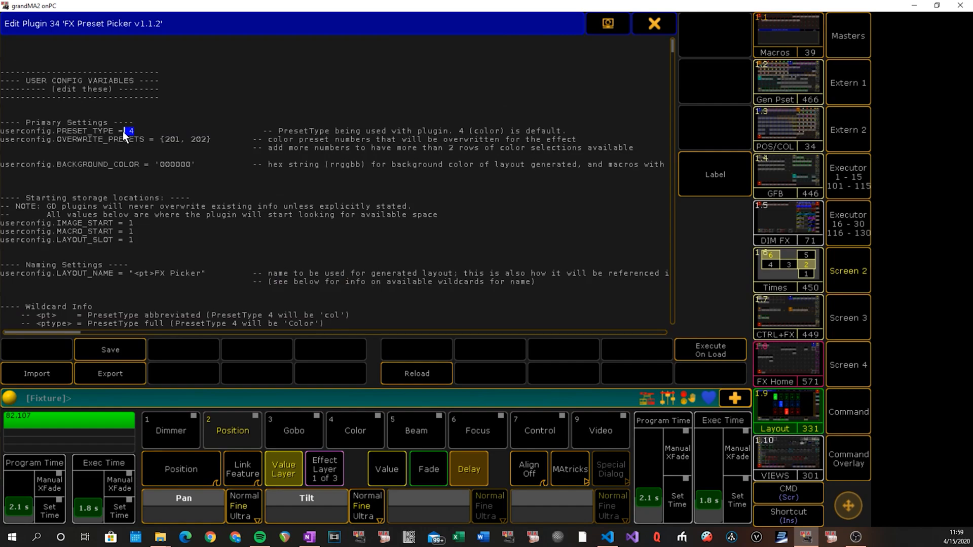
pyautogui.moveTo(298, 177)
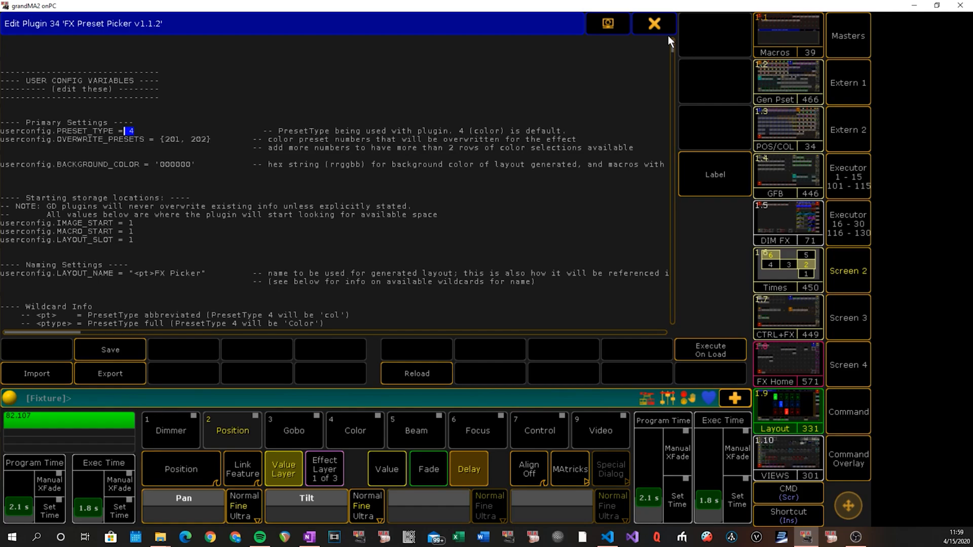
pyautogui.moveTo(652, 50)
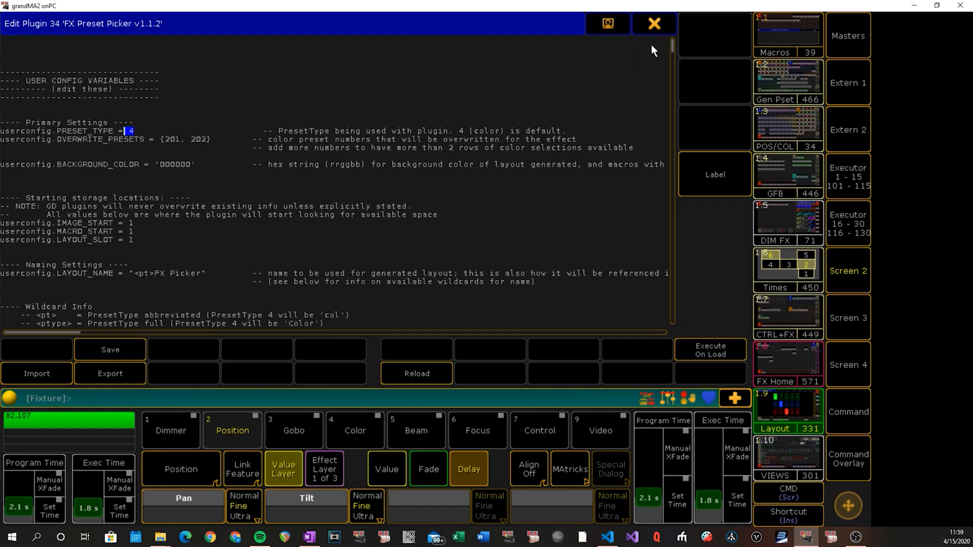
# Close the plugin editor unchanged, run plugin slot 20, and show images 589–614
pyautogui.click(653, 24)
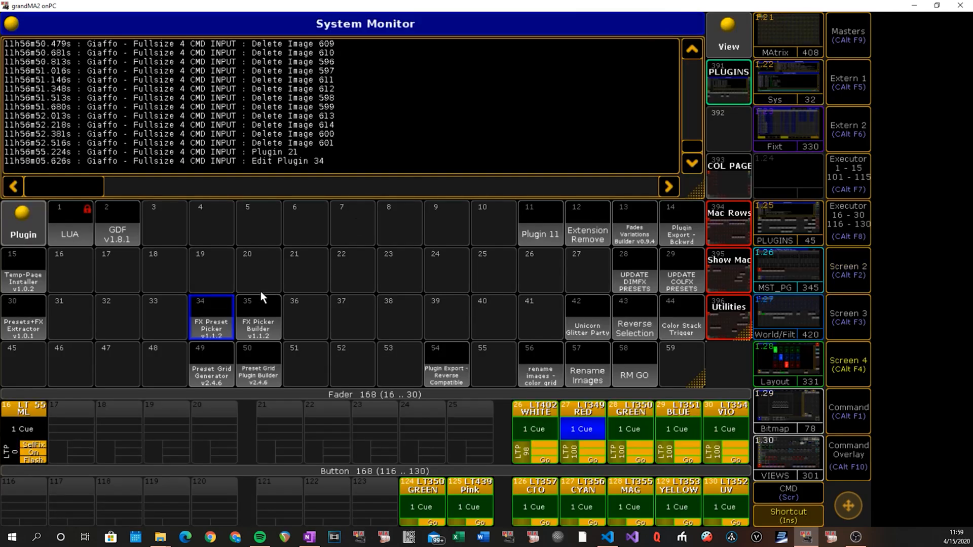
pyautogui.click(258, 270)
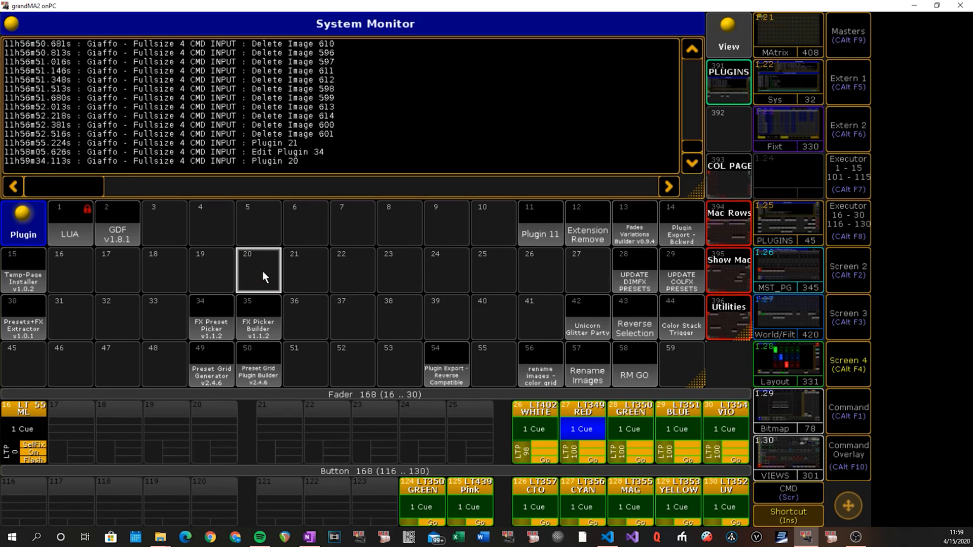
pyautogui.moveTo(854, 330)
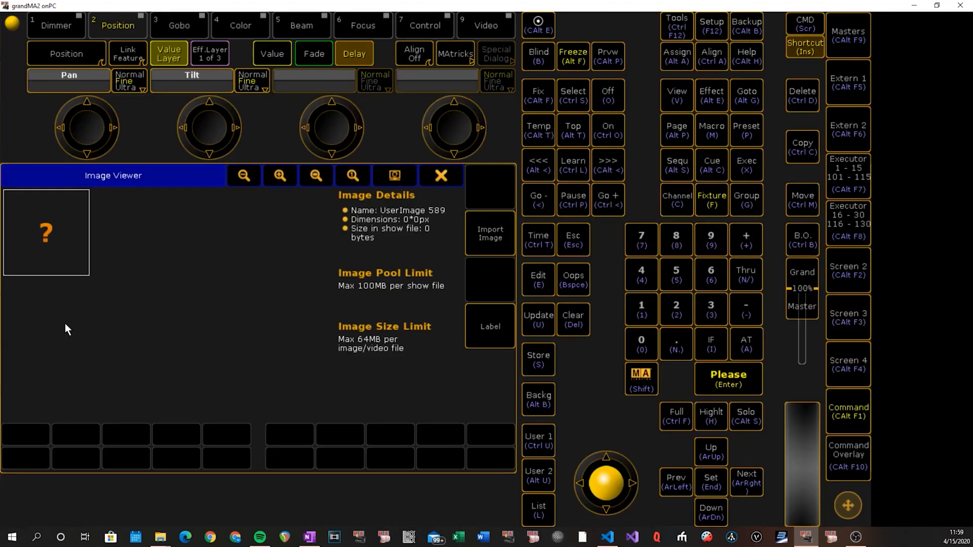
pyautogui.click(489, 233)
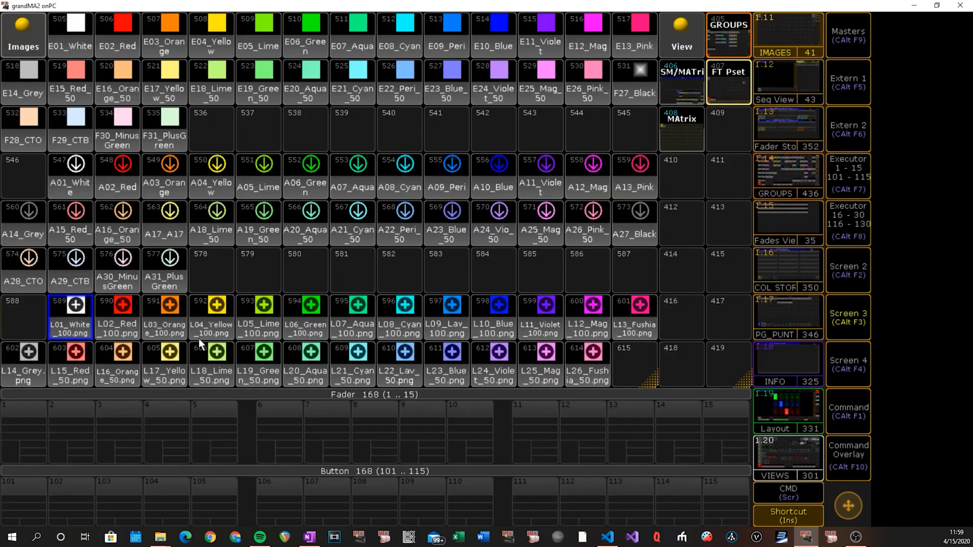
pyautogui.moveTo(555, 357)
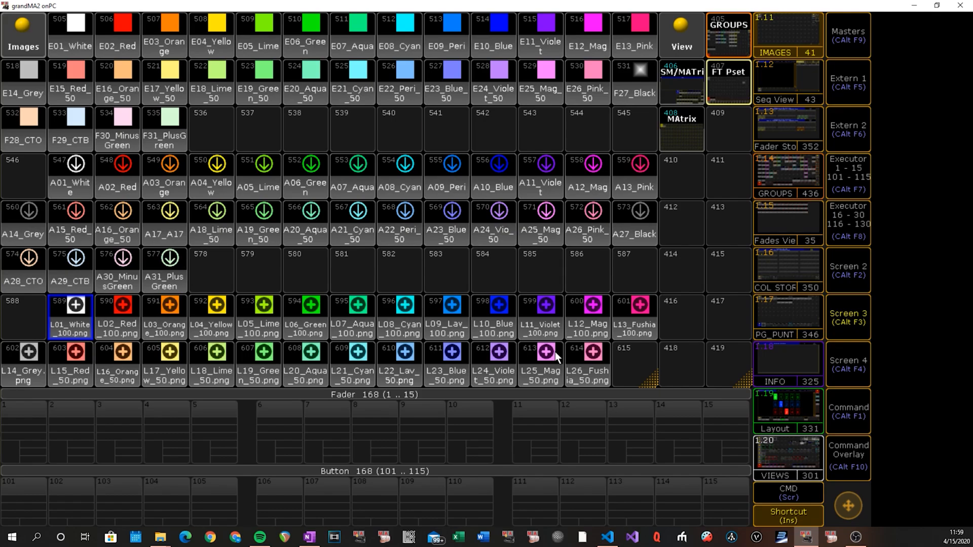
pyautogui.moveTo(235, 117)
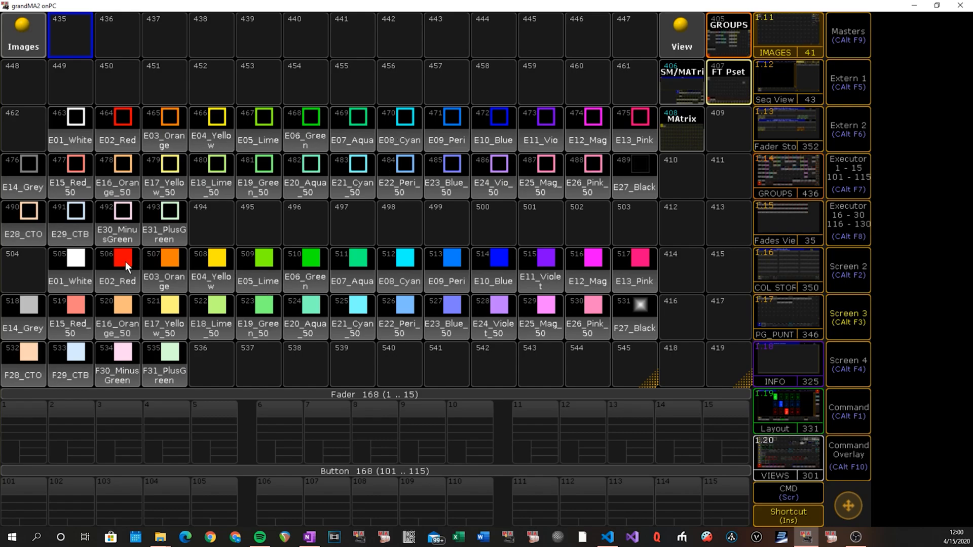
pyautogui.moveTo(73, 275)
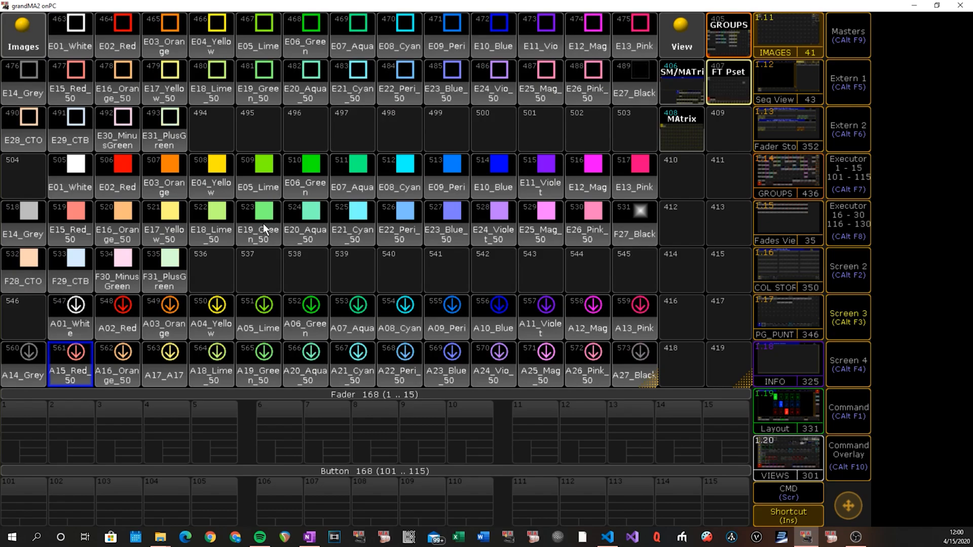
pyautogui.scroll(-3)
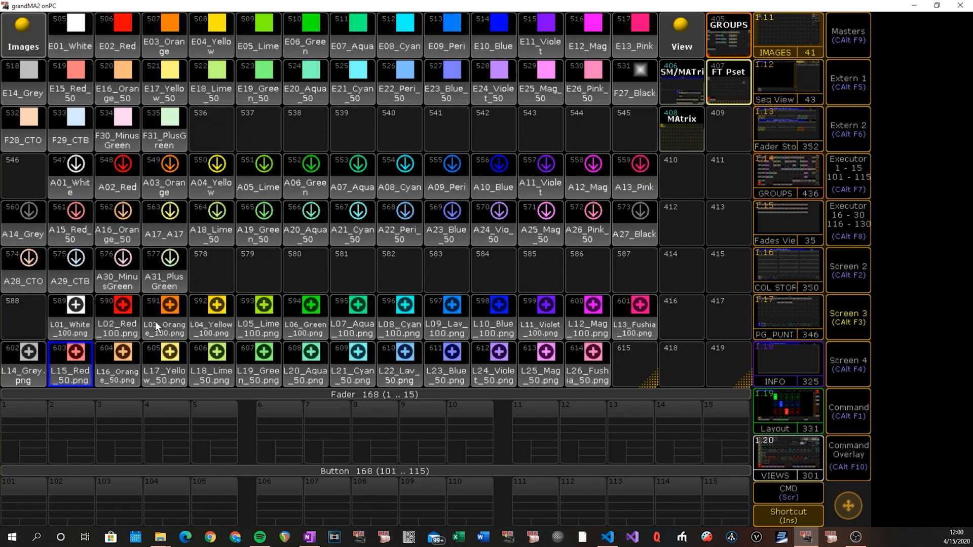
pyautogui.moveTo(575, 383)
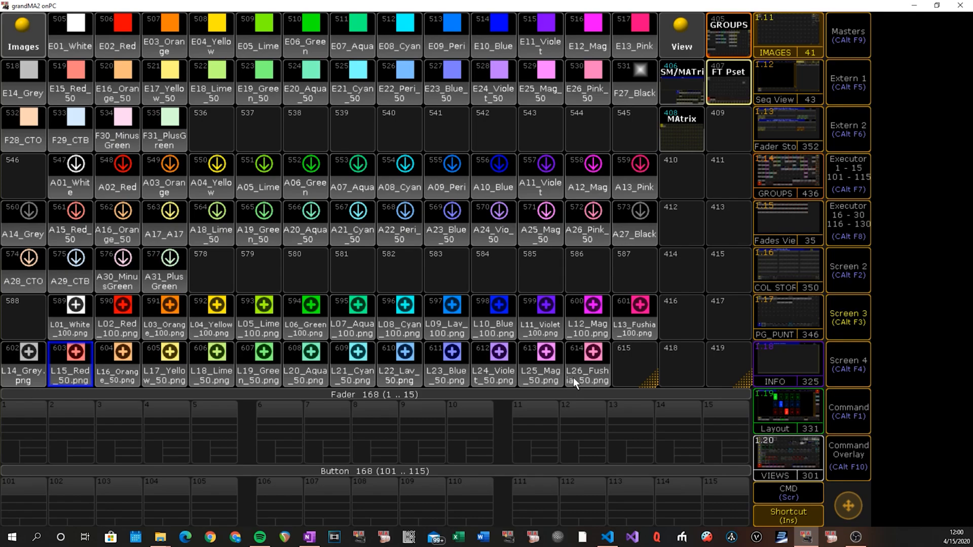
pyautogui.moveTo(581, 361)
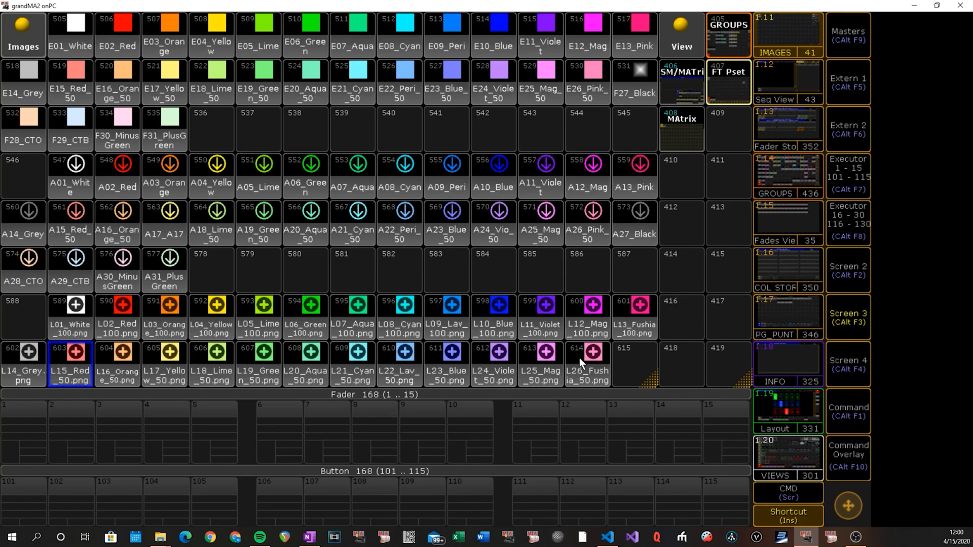
pyautogui.moveTo(130, 55)
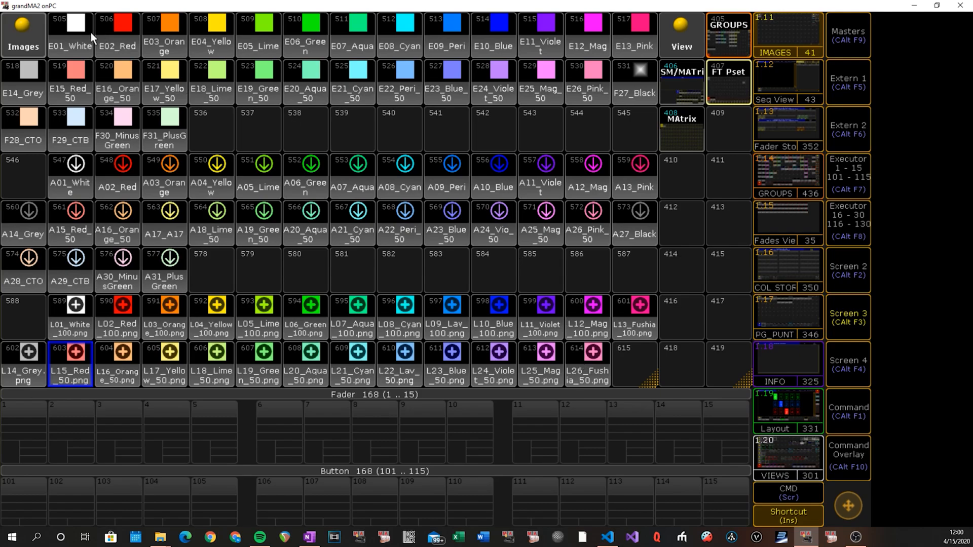
pyautogui.moveTo(61, 31)
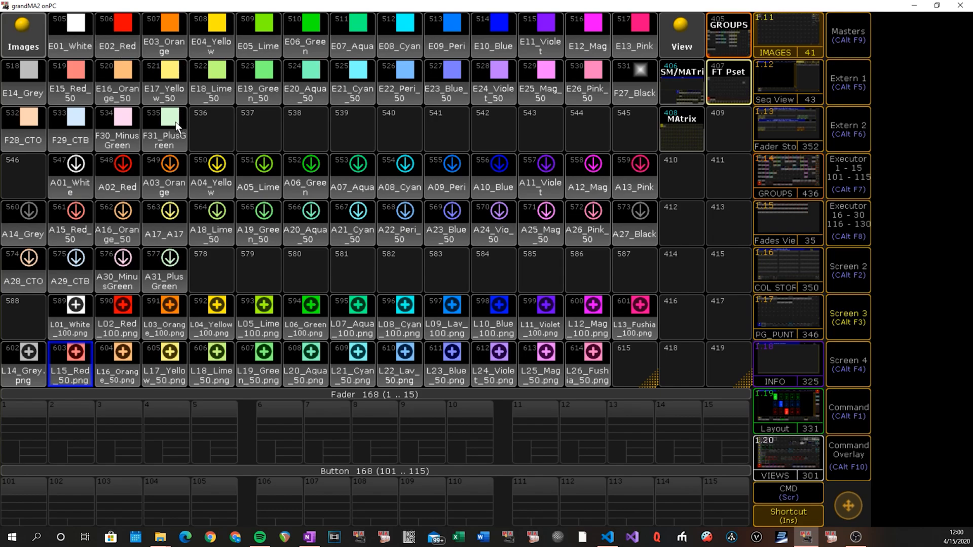
pyautogui.moveTo(599, 365)
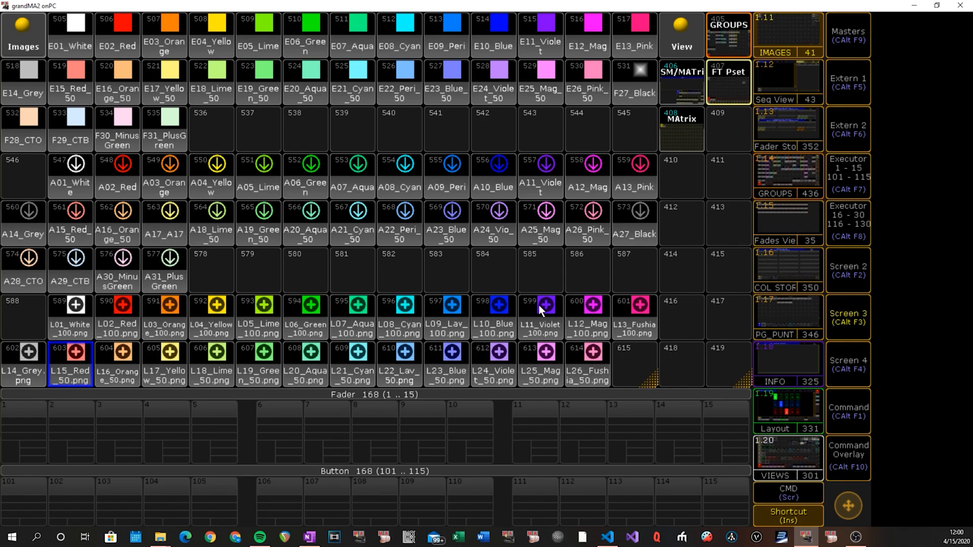
pyautogui.moveTo(58, 26)
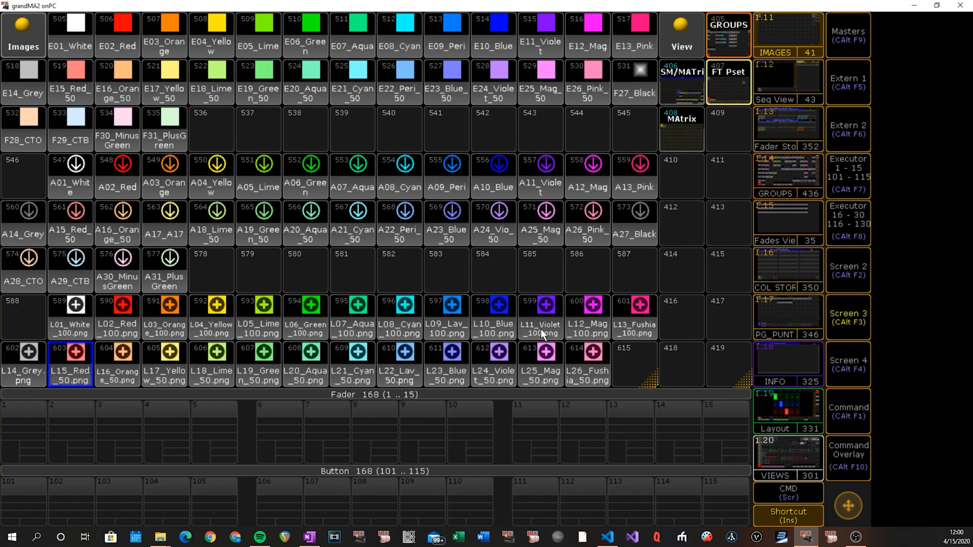
pyautogui.moveTo(304, 211)
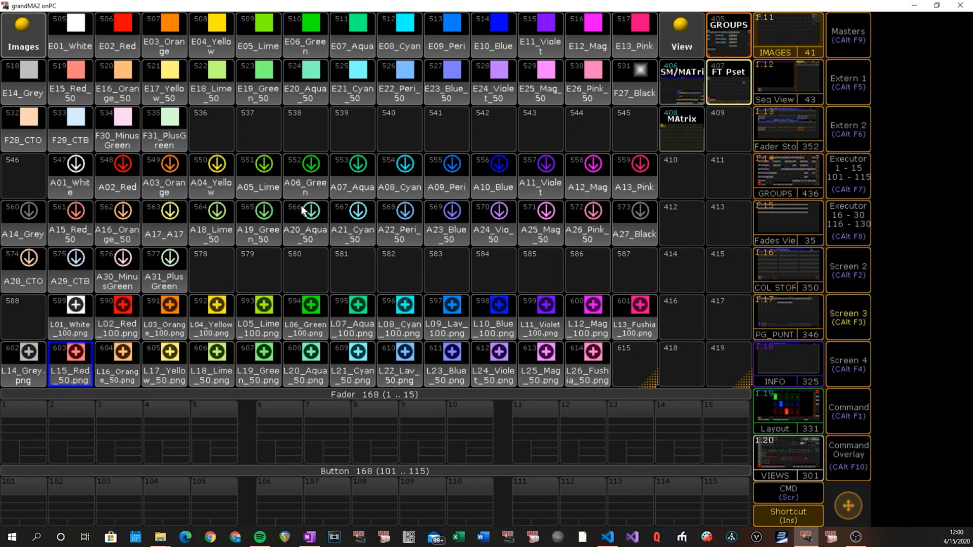
pyautogui.moveTo(218, 214)
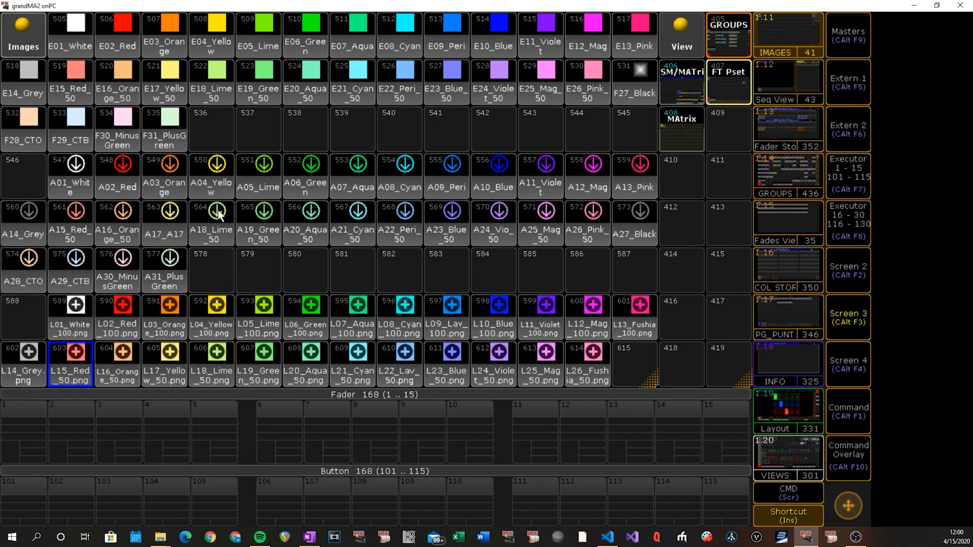
pyautogui.moveTo(125, 231)
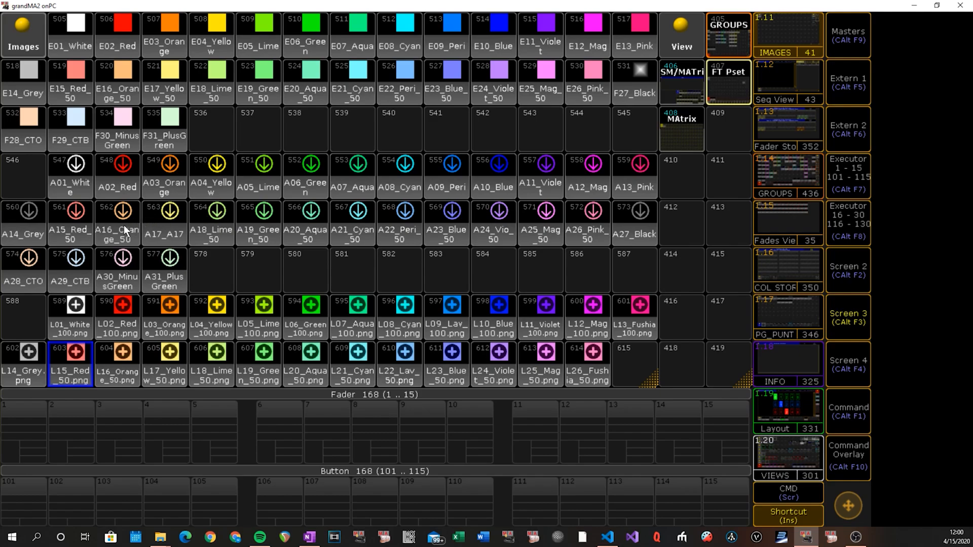
pyautogui.moveTo(121, 238)
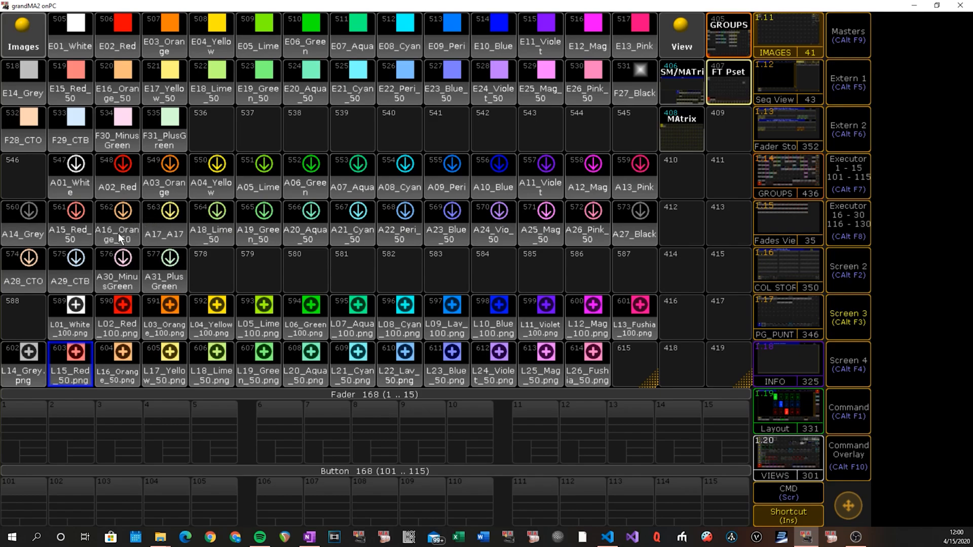
pyautogui.moveTo(377, 312)
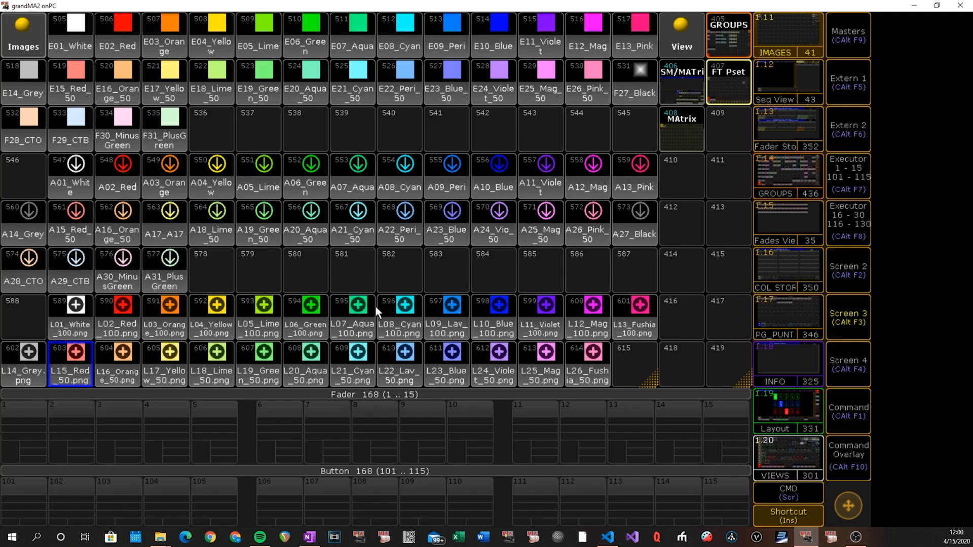
pyautogui.moveTo(276, 130)
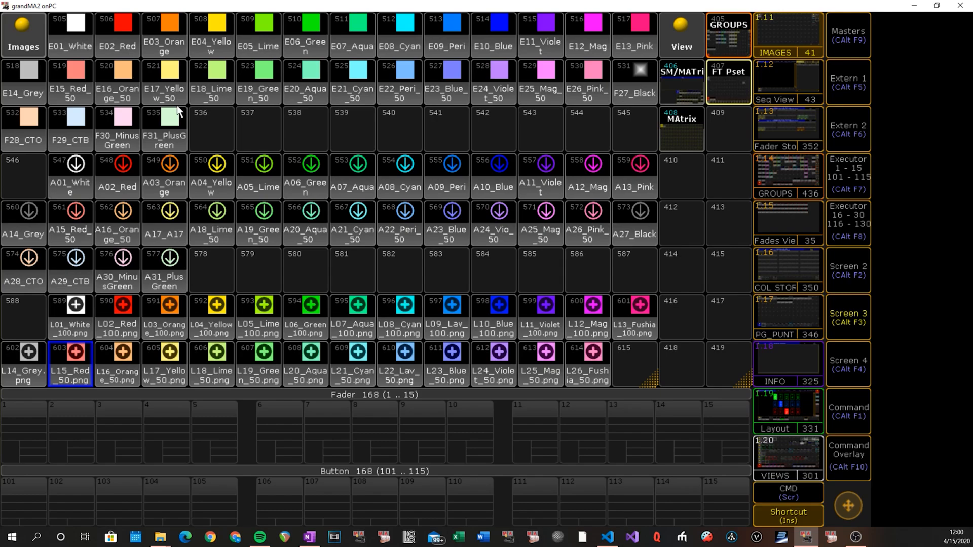
pyautogui.moveTo(69, 40)
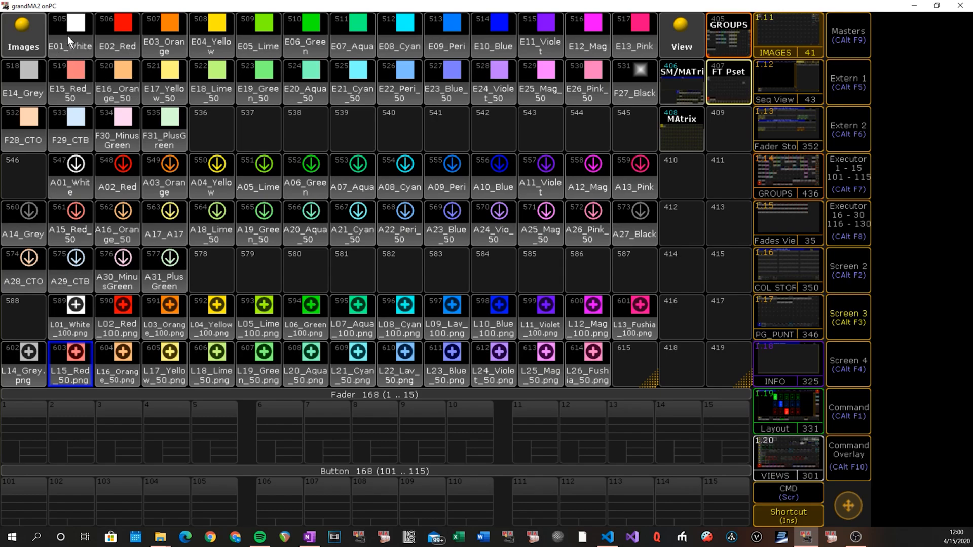
pyautogui.moveTo(118, 37)
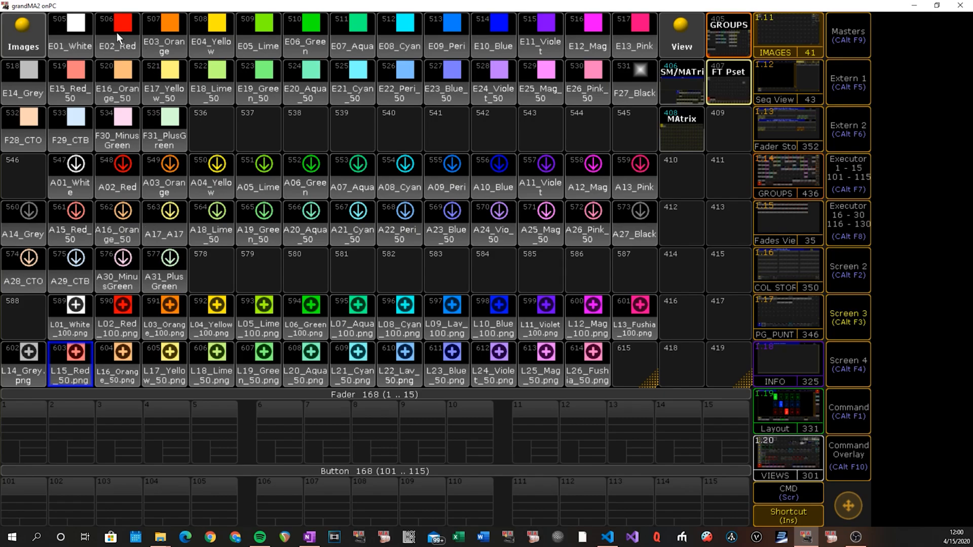
pyautogui.moveTo(118, 328)
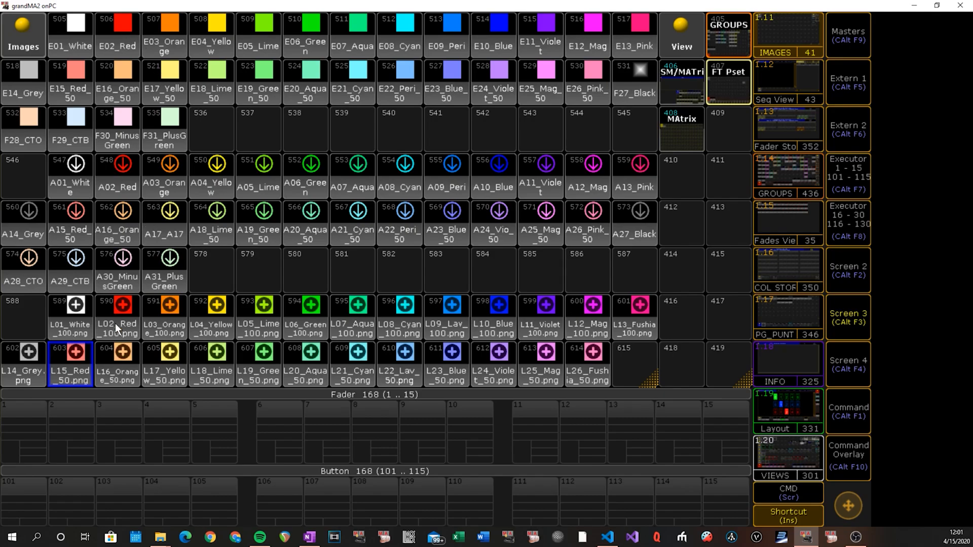
pyautogui.moveTo(181, 136)
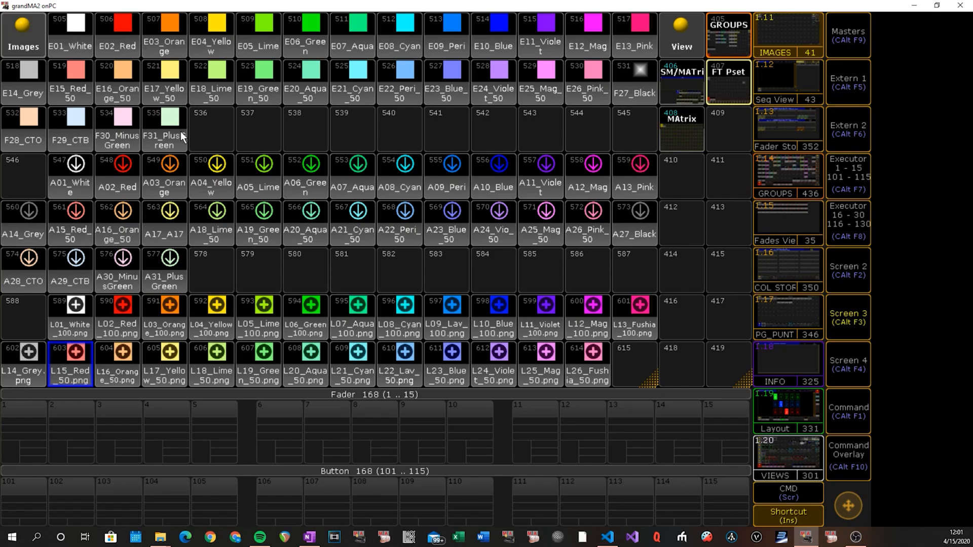
pyautogui.moveTo(588, 371)
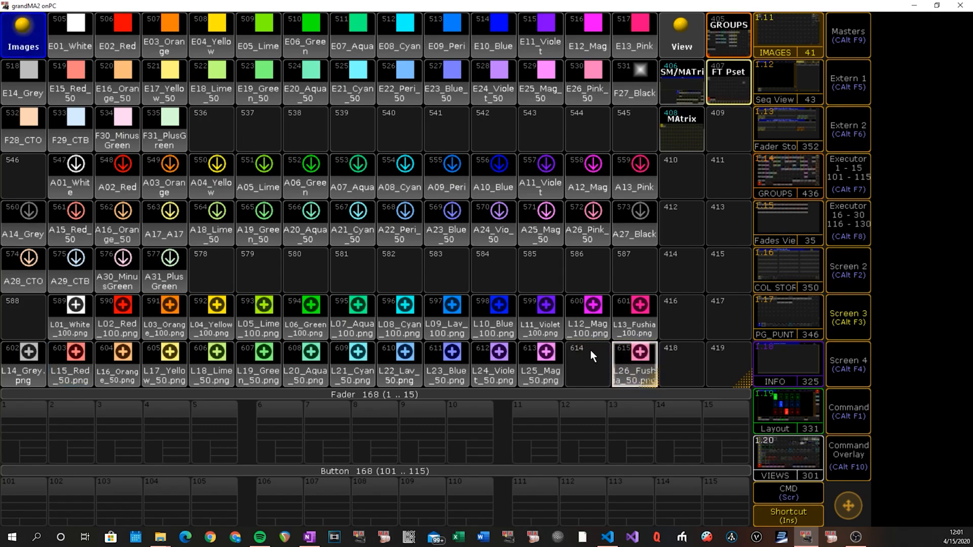
pyautogui.moveTo(576, 357)
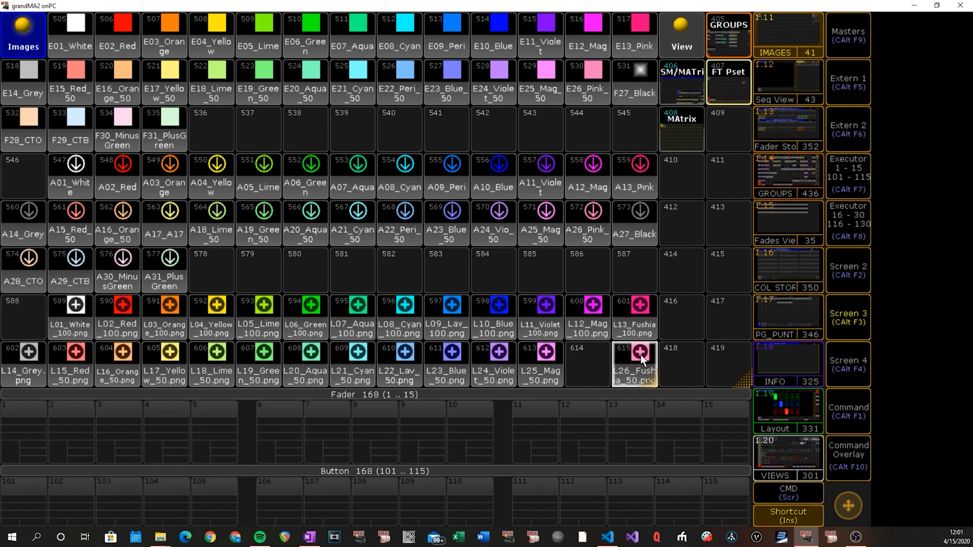
pyautogui.moveTo(615, 352)
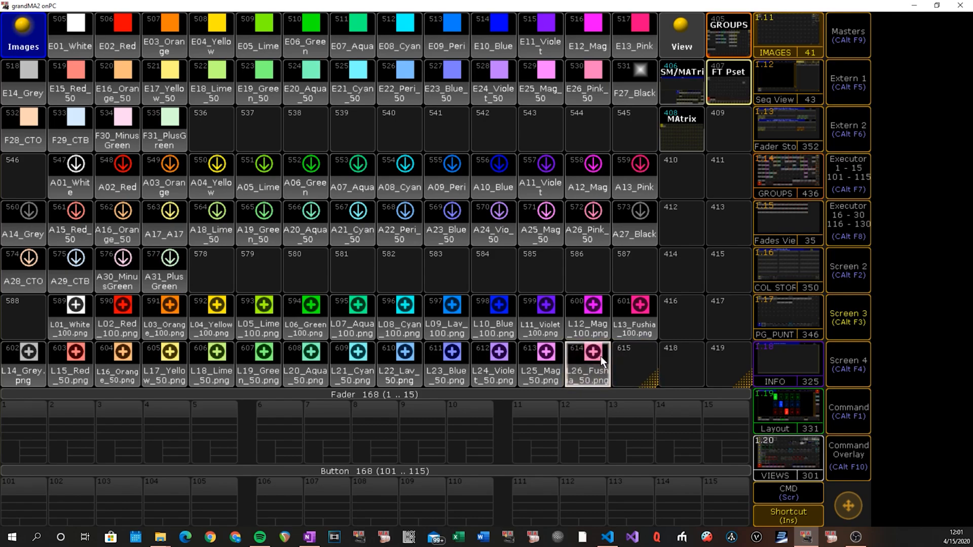
pyautogui.moveTo(594, 329)
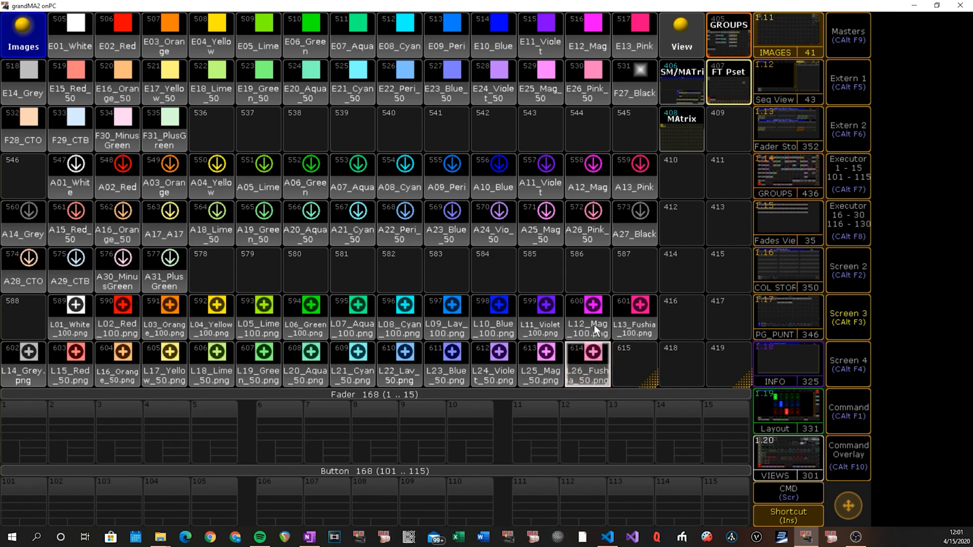
pyautogui.moveTo(418, 95)
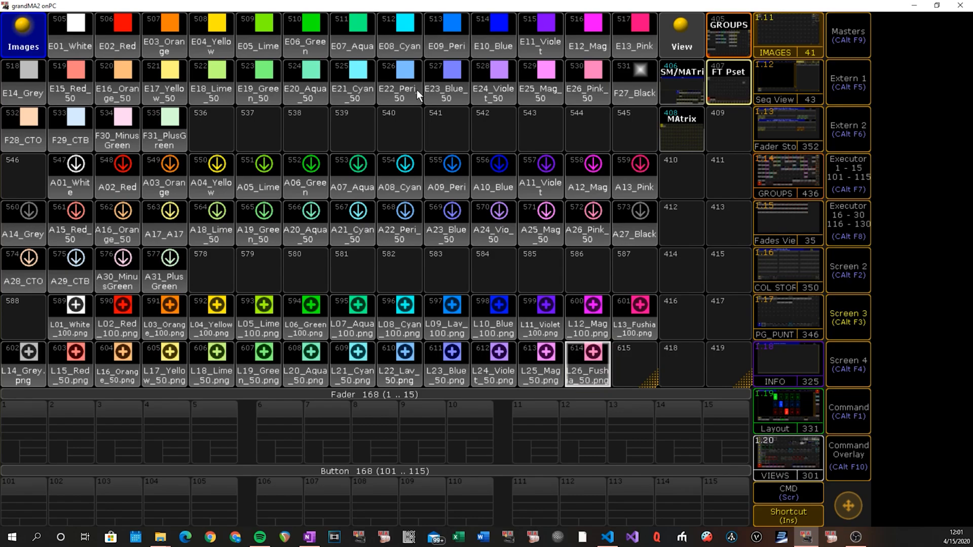
pyautogui.moveTo(497, 205)
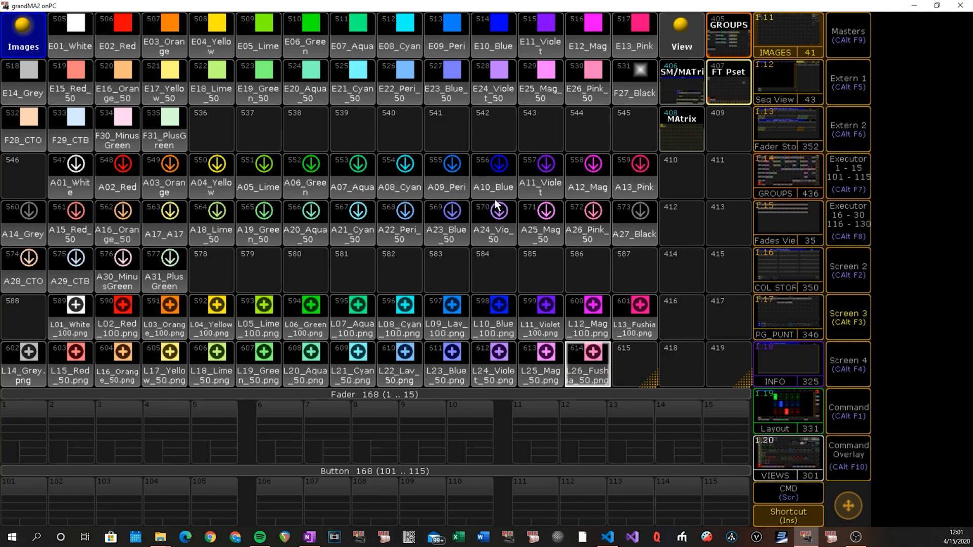
pyautogui.moveTo(478, 198)
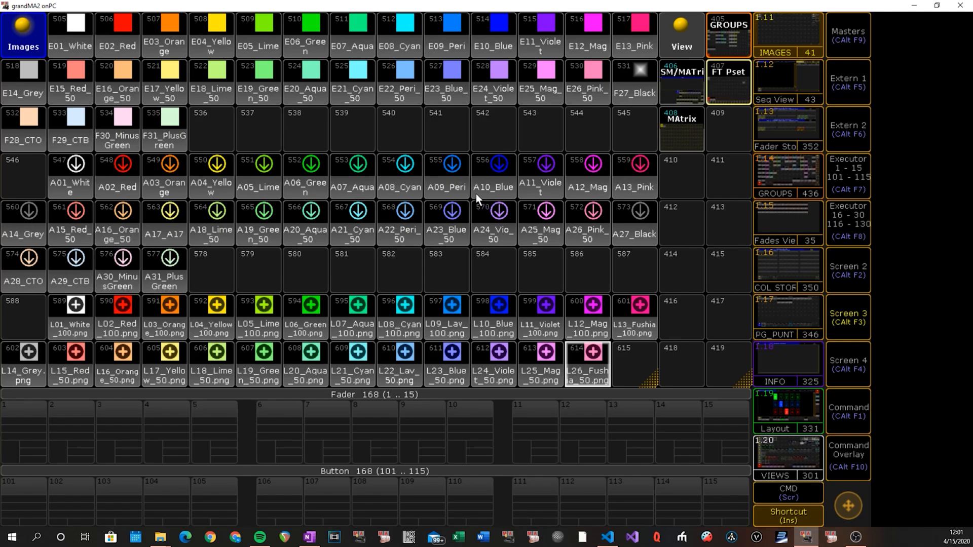
pyautogui.moveTo(476, 199)
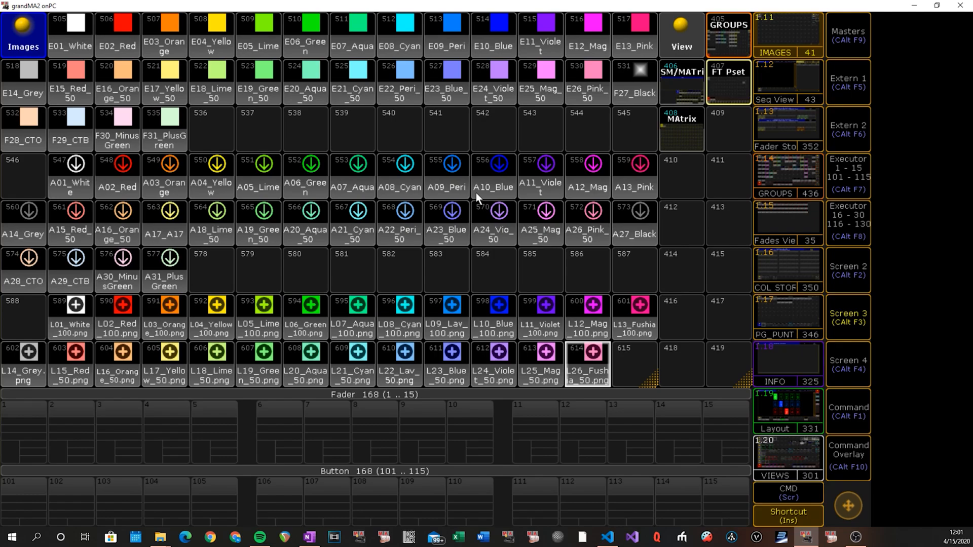
pyautogui.moveTo(188, 56)
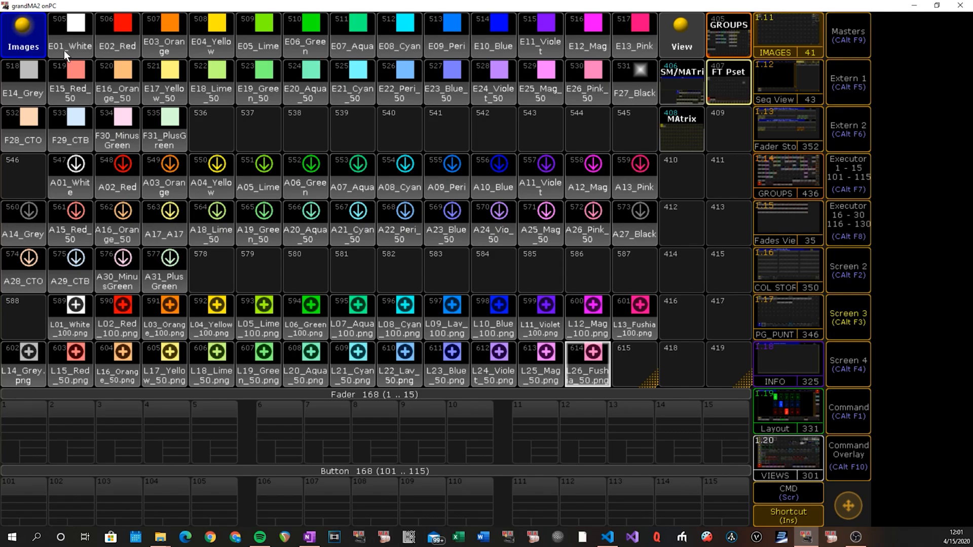
pyautogui.moveTo(63, 58)
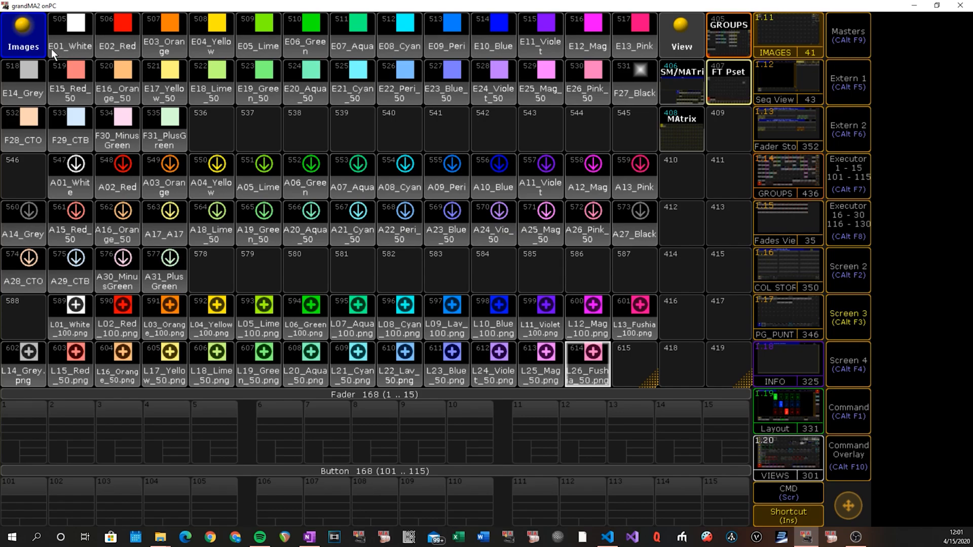
pyautogui.moveTo(68, 55)
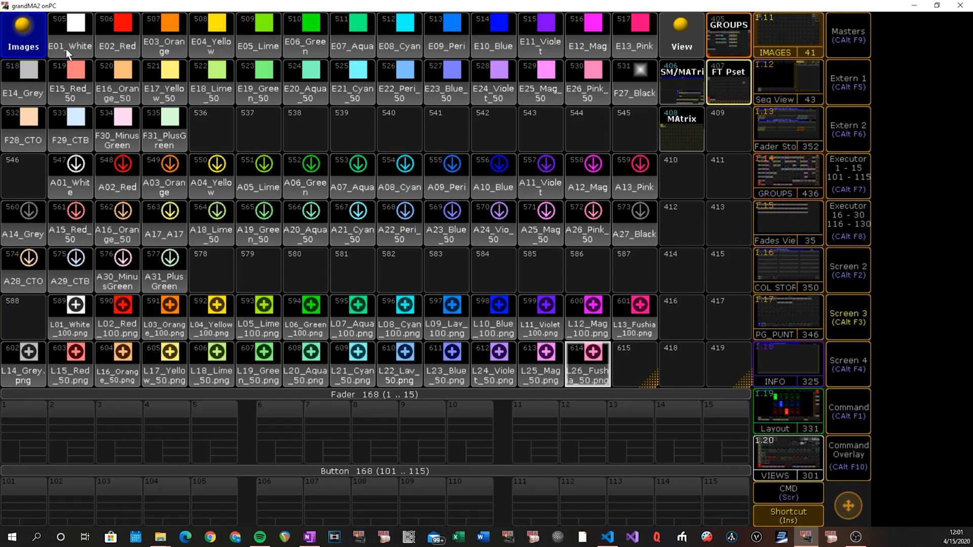
pyautogui.moveTo(55, 332)
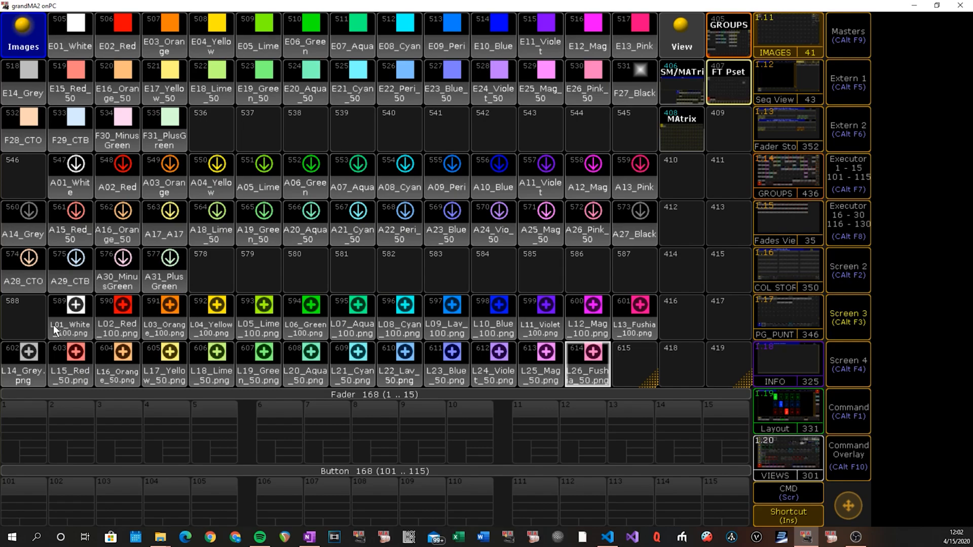
pyautogui.moveTo(77, 334)
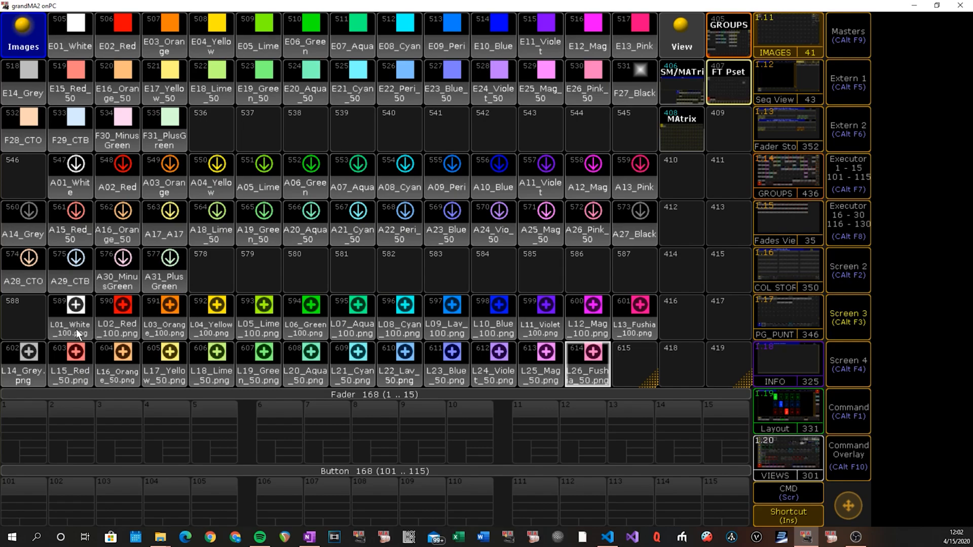
pyautogui.moveTo(80, 341)
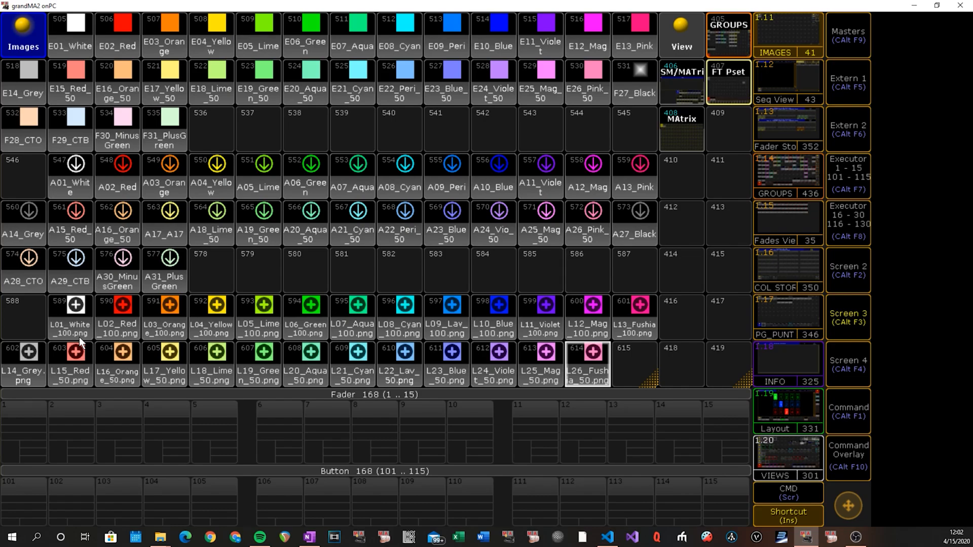
pyautogui.moveTo(215, 332)
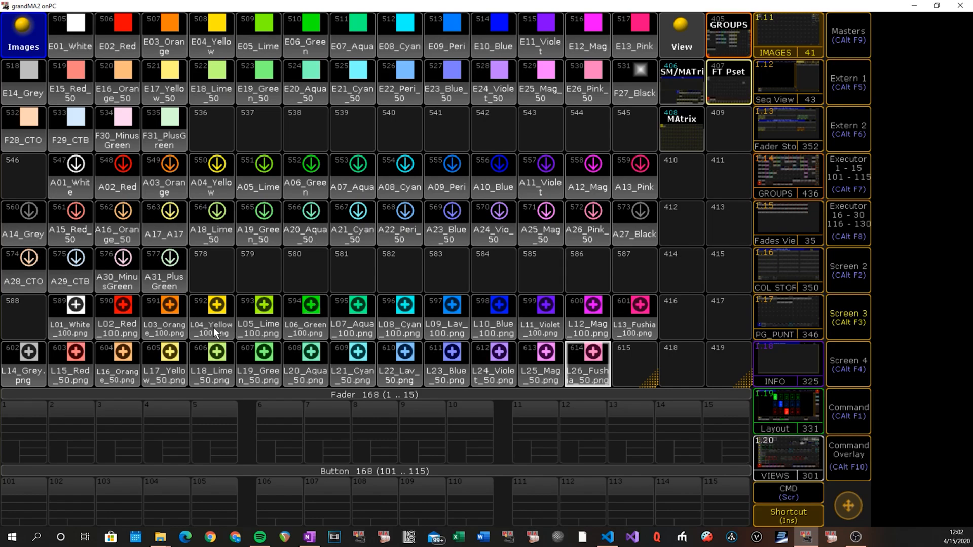
pyautogui.moveTo(231, 339)
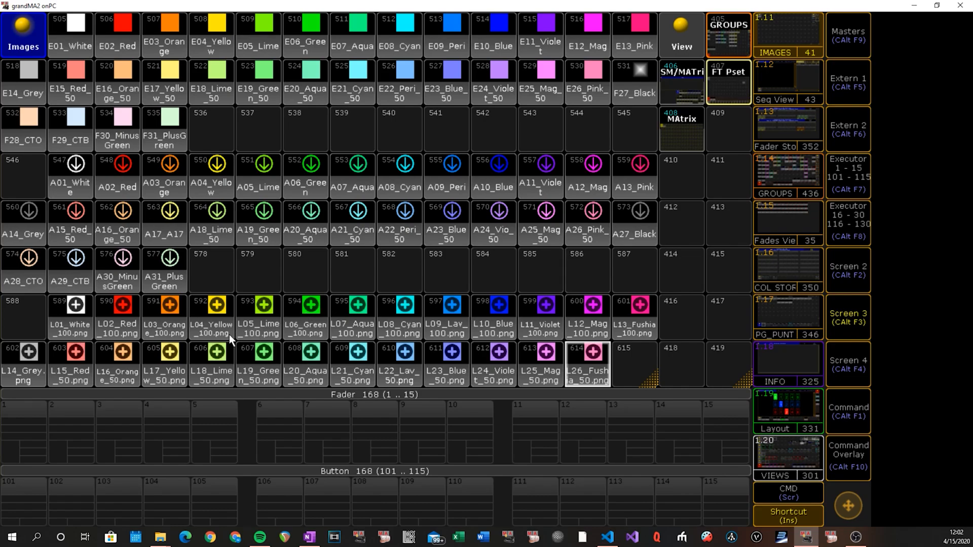
pyautogui.moveTo(284, 340)
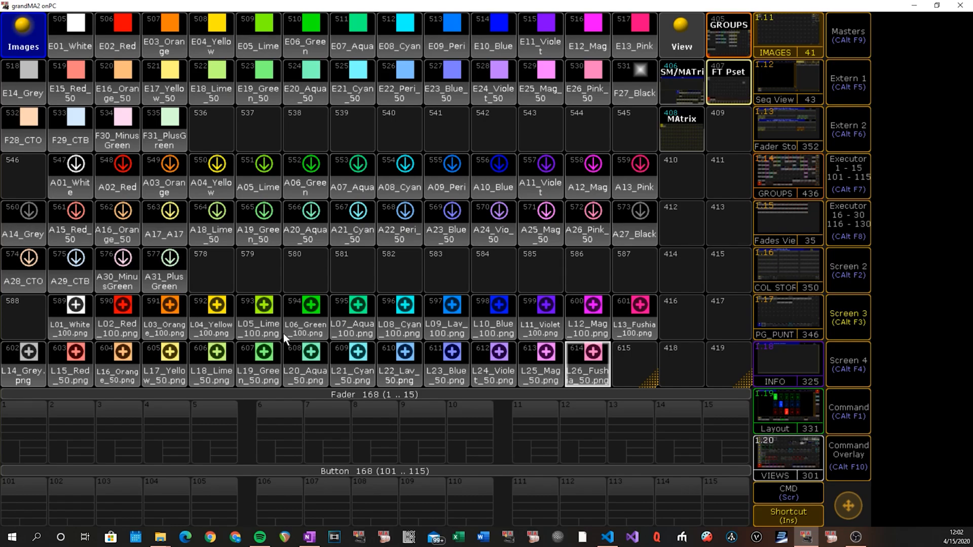
pyautogui.moveTo(518, 270)
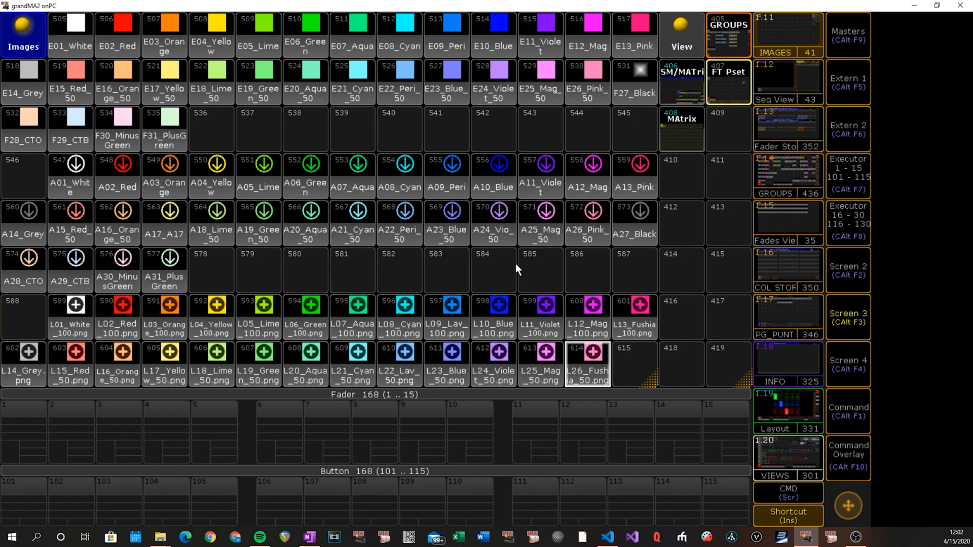
pyautogui.moveTo(850, 366)
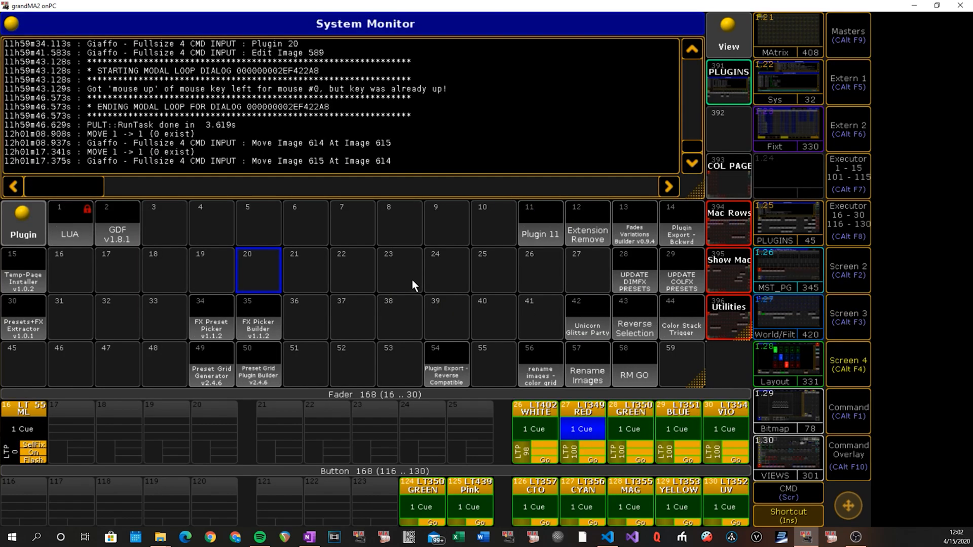
pyautogui.click(399, 270)
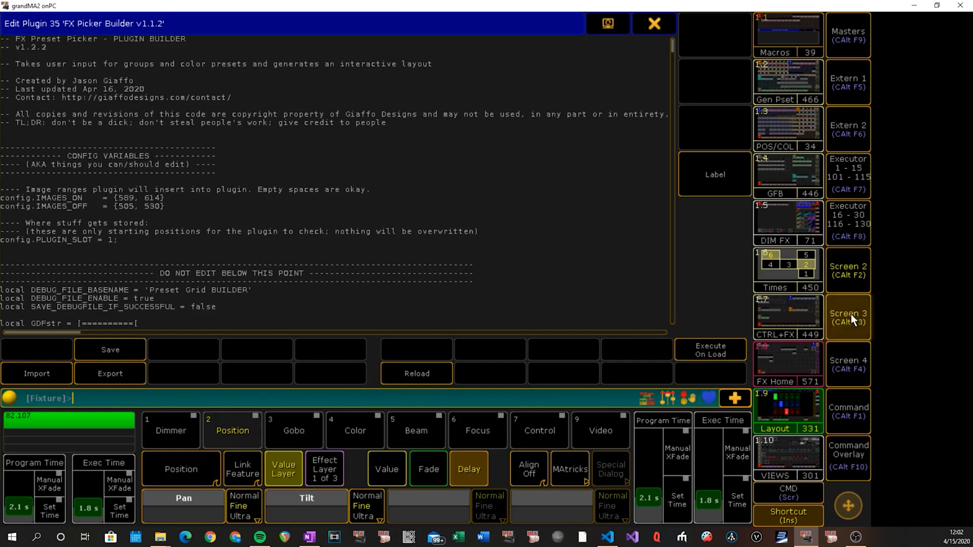
pyautogui.click(654, 23)
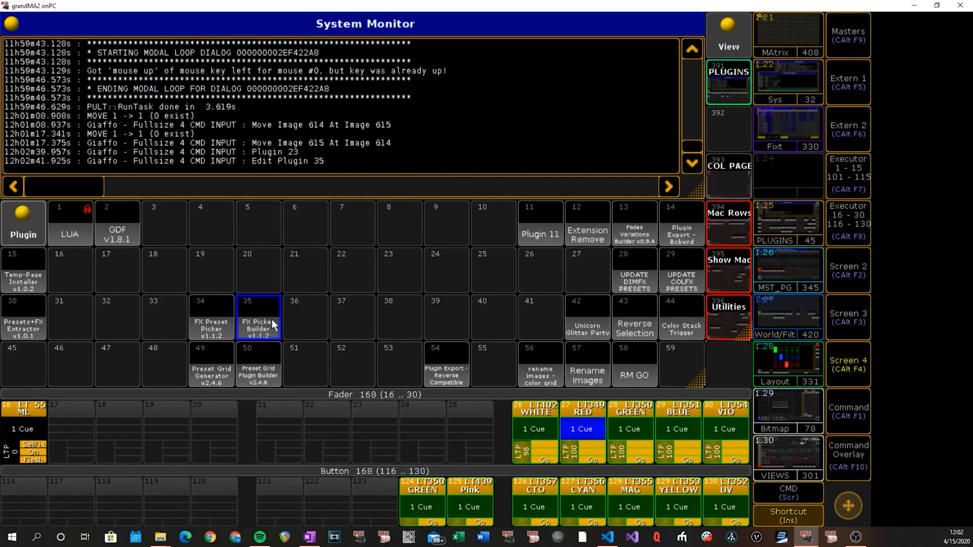
pyautogui.doubleClick(259, 318)
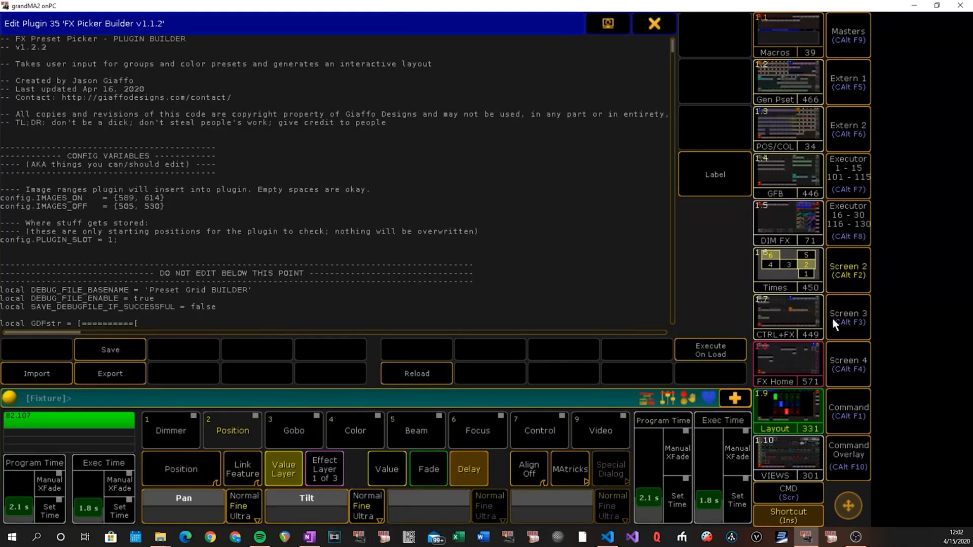
pyautogui.click(653, 24)
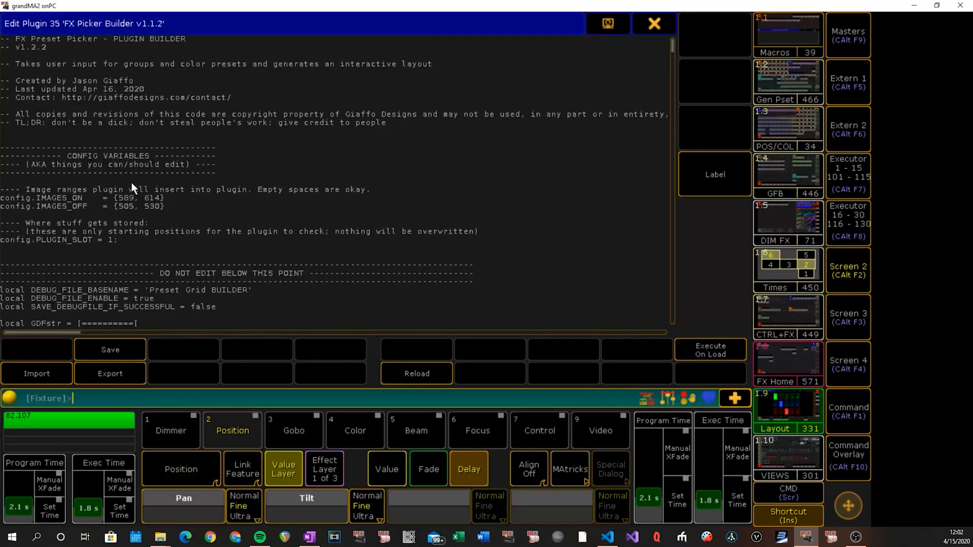
pyautogui.moveTo(154, 213)
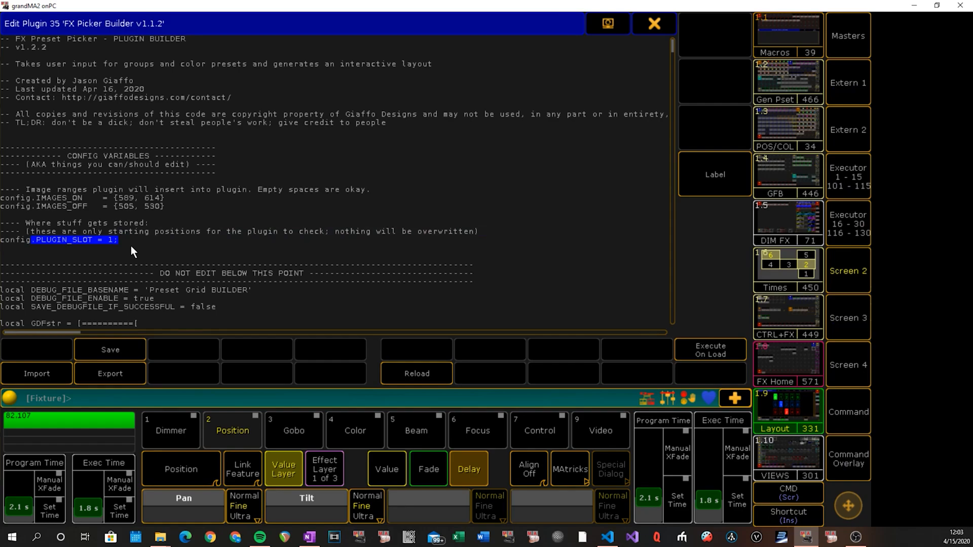
pyautogui.moveTo(131, 338)
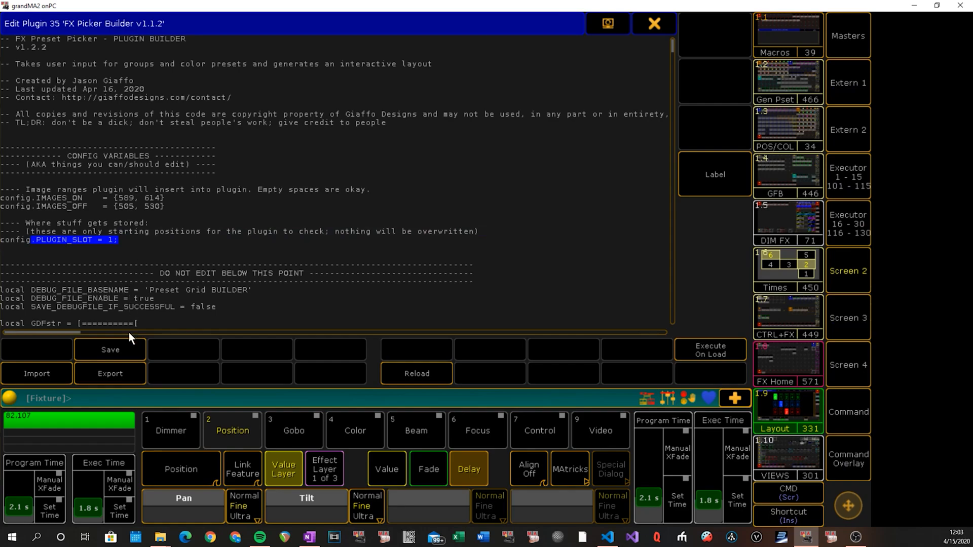
pyautogui.moveTo(569, 36)
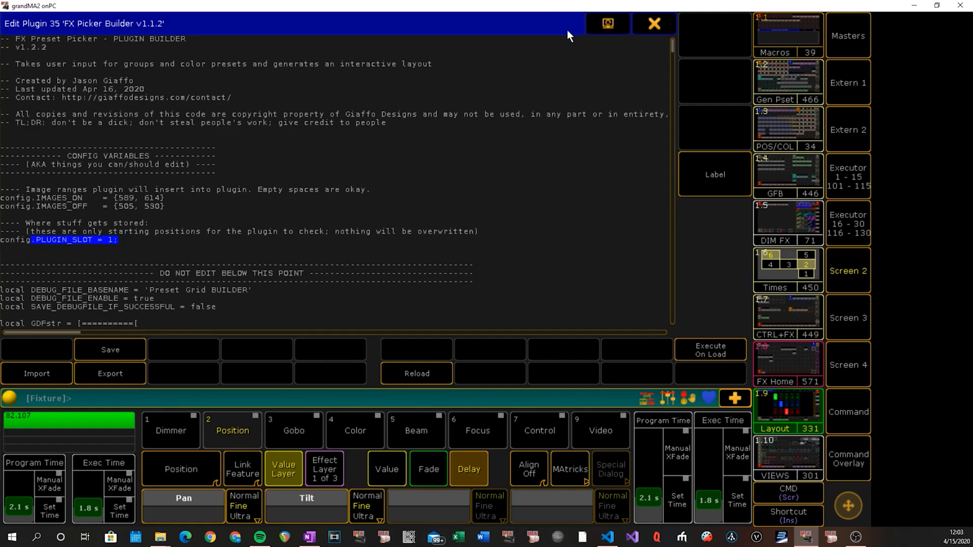
pyautogui.moveTo(523, 88)
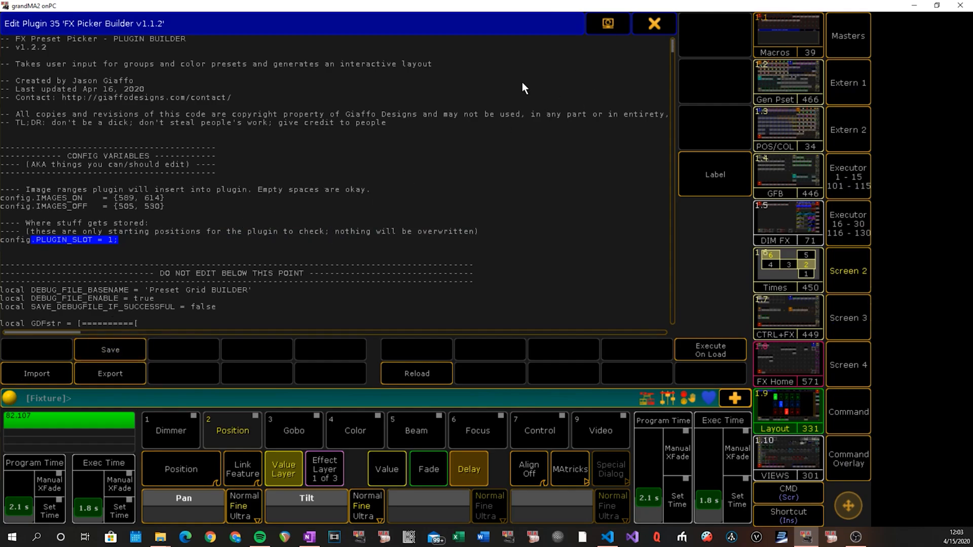
pyautogui.click(653, 24)
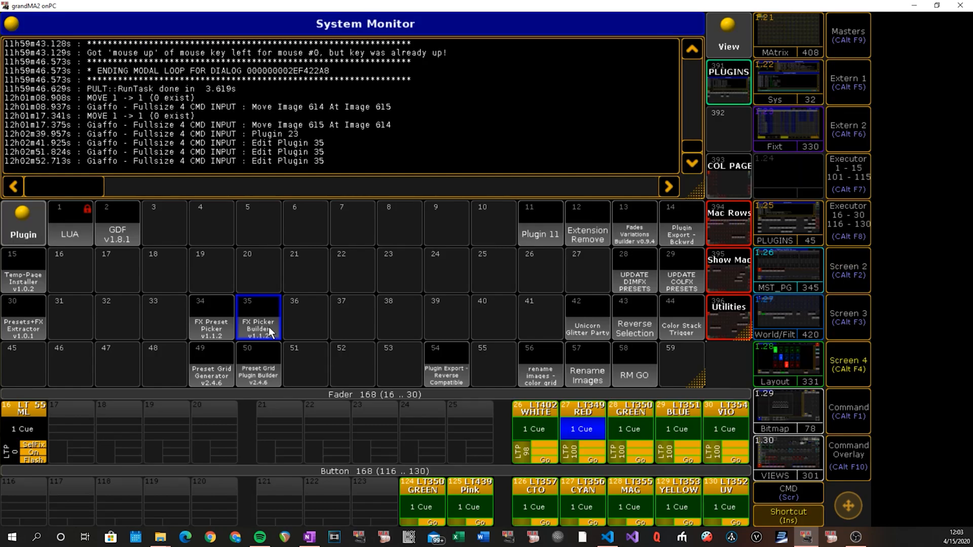
pyautogui.click(259, 320)
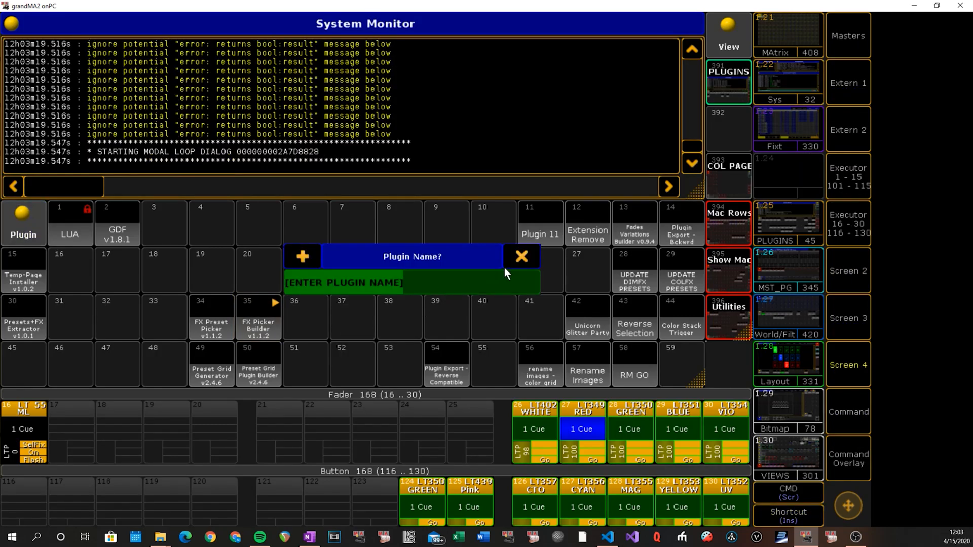
pyautogui.click(522, 257)
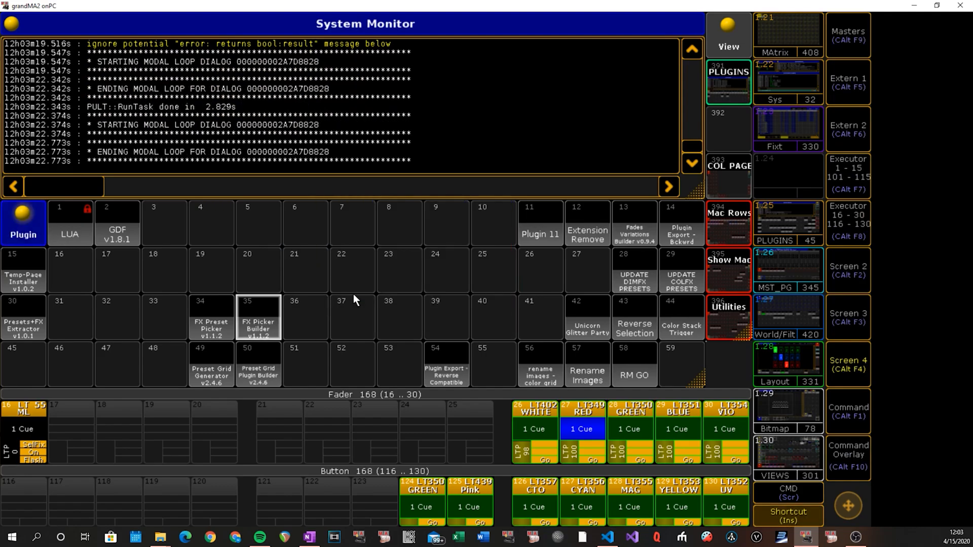
pyautogui.moveTo(340, 301)
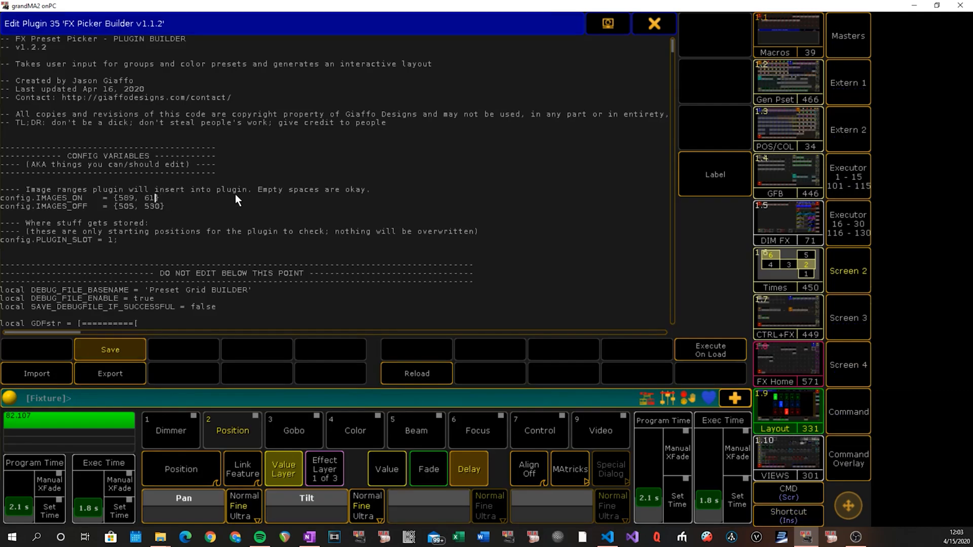
# Save the corrected IMAGES_ON range and dismiss the image count mismatch warning
pyautogui.click(653, 24)
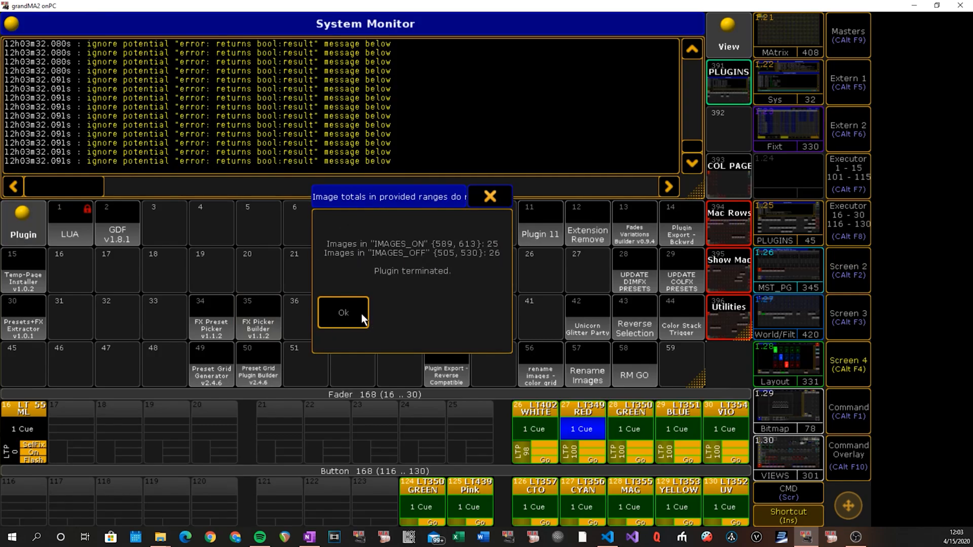
pyautogui.click(342, 312)
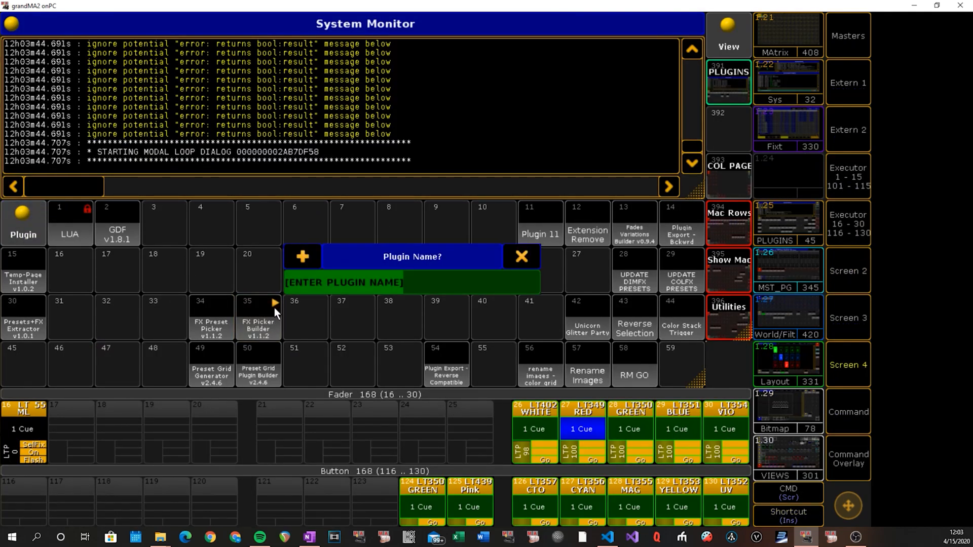
# Name the plugin 'plus picker' and confirm building plugin 3 from images 589–614 and 505–530
pyautogui.write('plus pick')
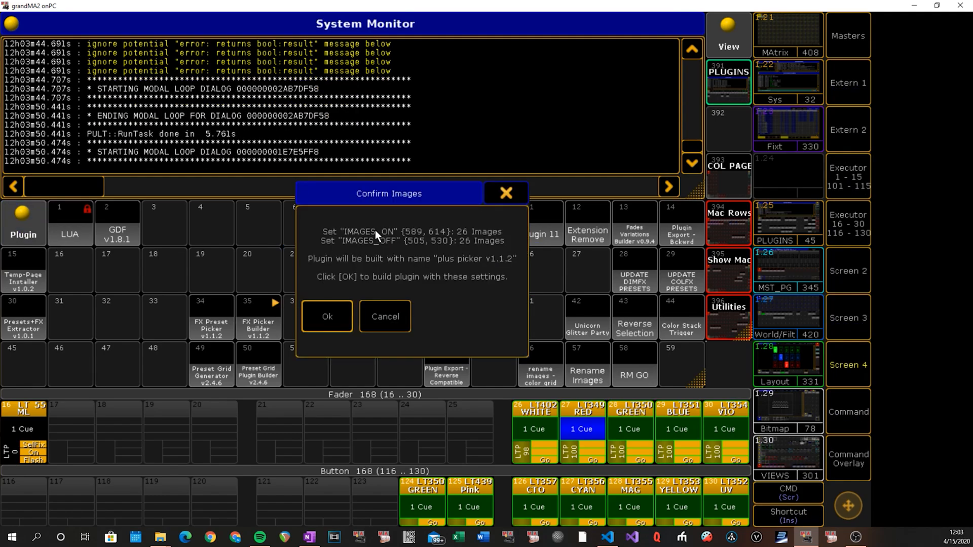
pyautogui.moveTo(426, 247)
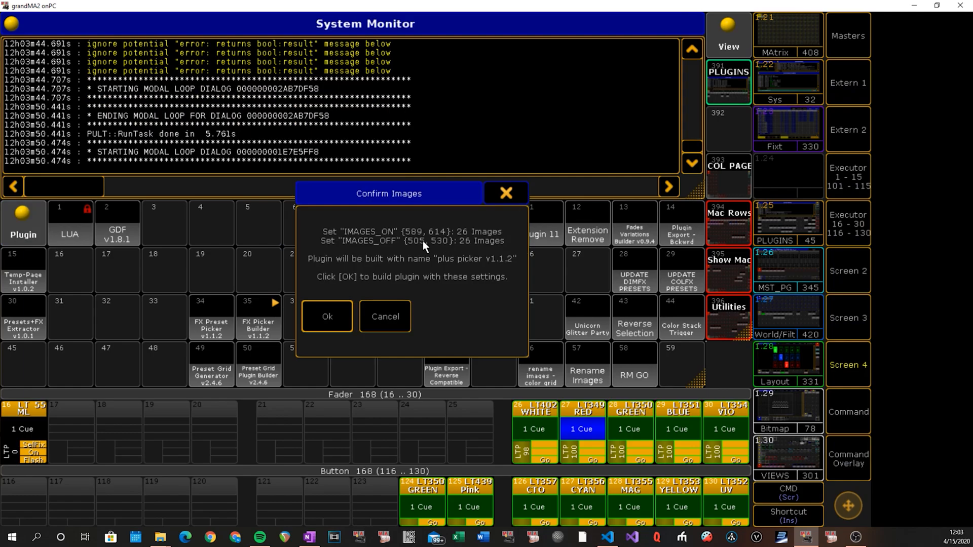
pyautogui.moveTo(386, 234)
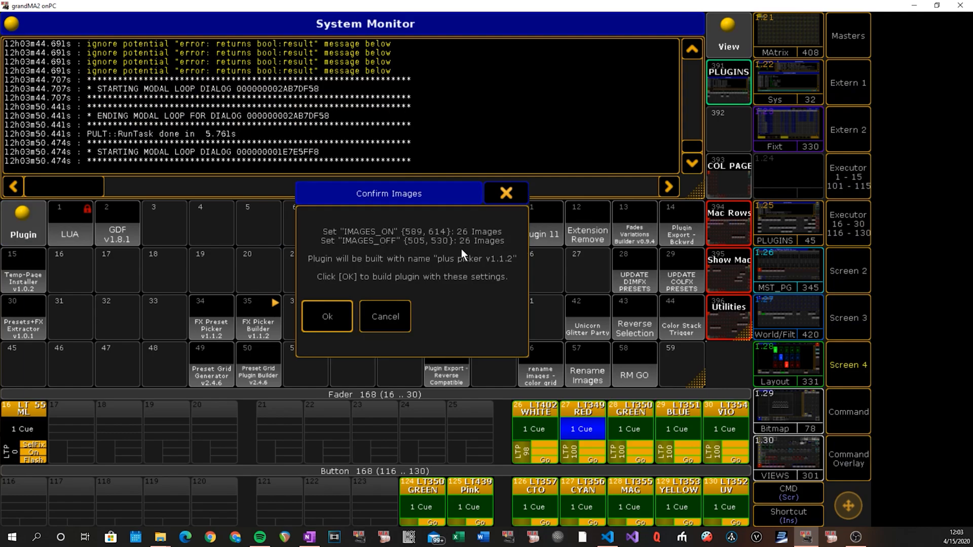
pyautogui.moveTo(493, 267)
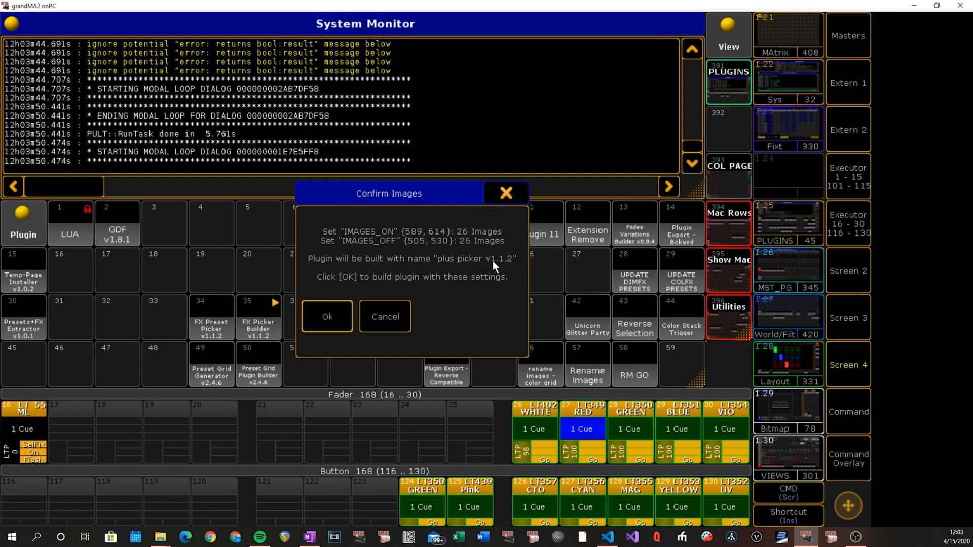
pyautogui.moveTo(462, 261)
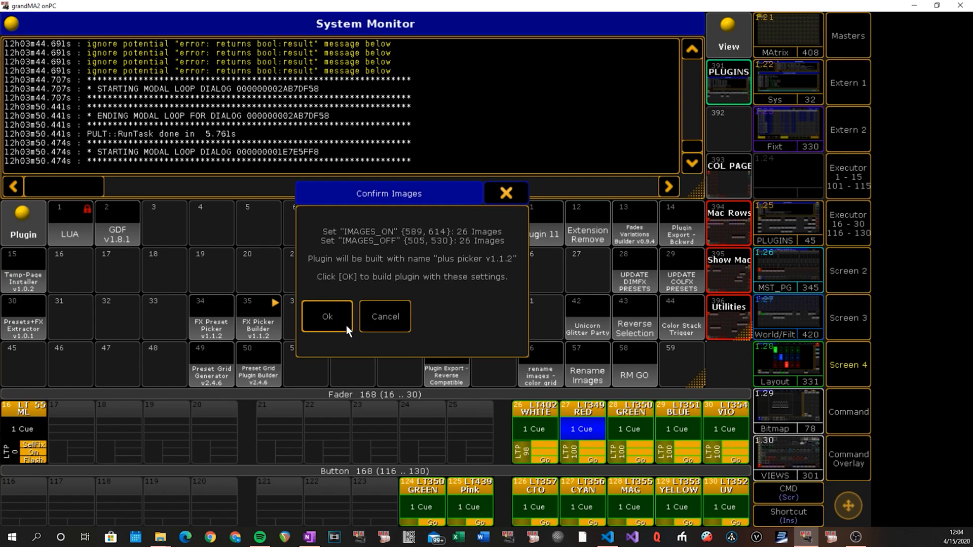
pyautogui.click(327, 317)
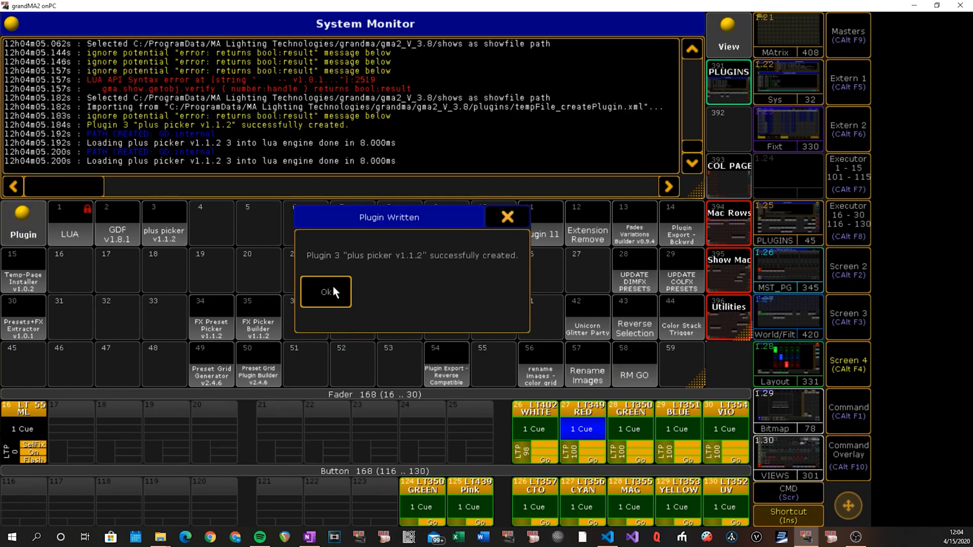
pyautogui.click(325, 291)
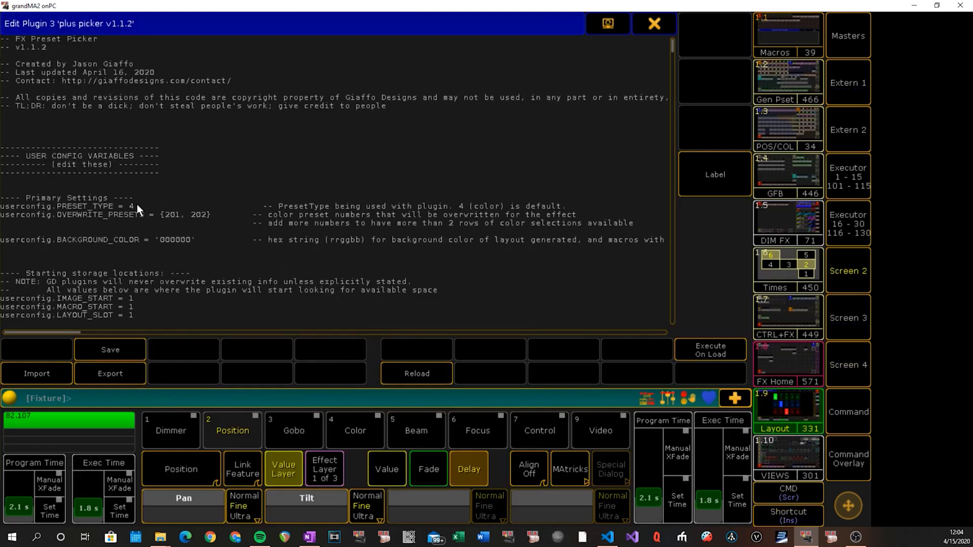
# Run plugin 3 'plus picker v1.1.2', accept the PosFX Picker config, and enter presets '30 thru'
pyautogui.write('2')
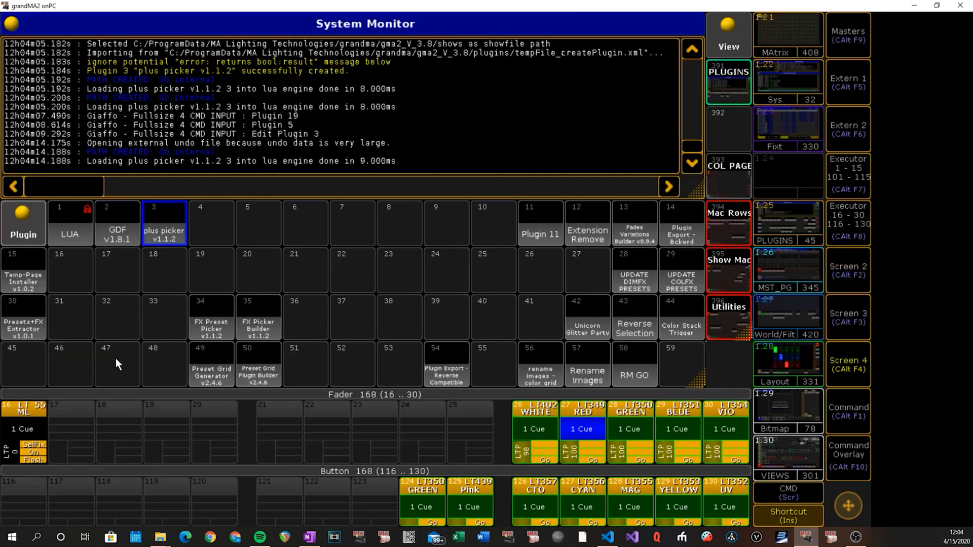
pyautogui.click(257, 270)
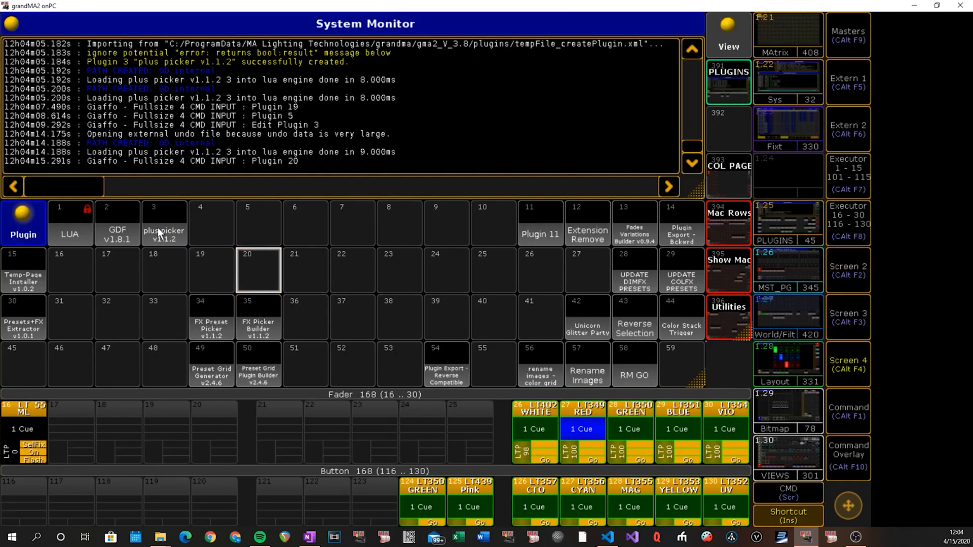
pyautogui.click(163, 222)
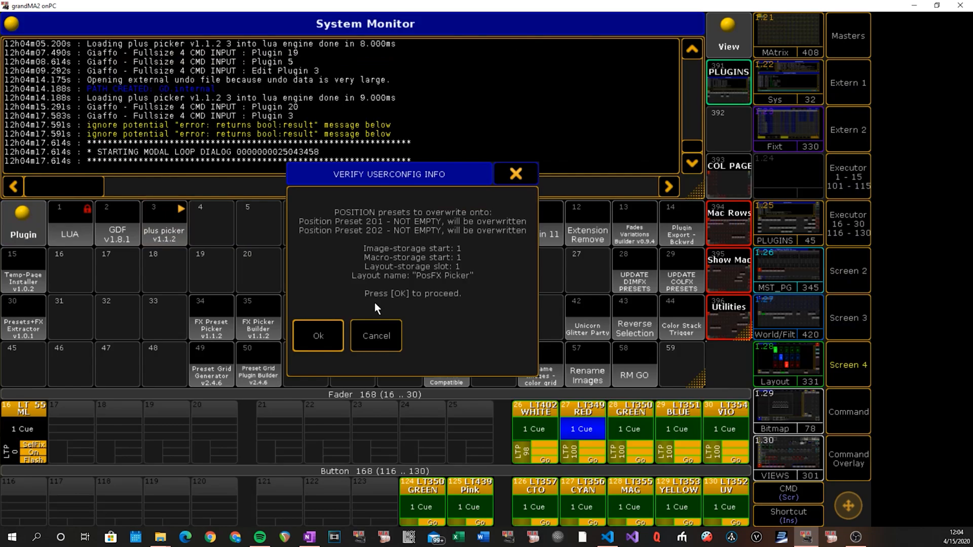
pyautogui.click(317, 335)
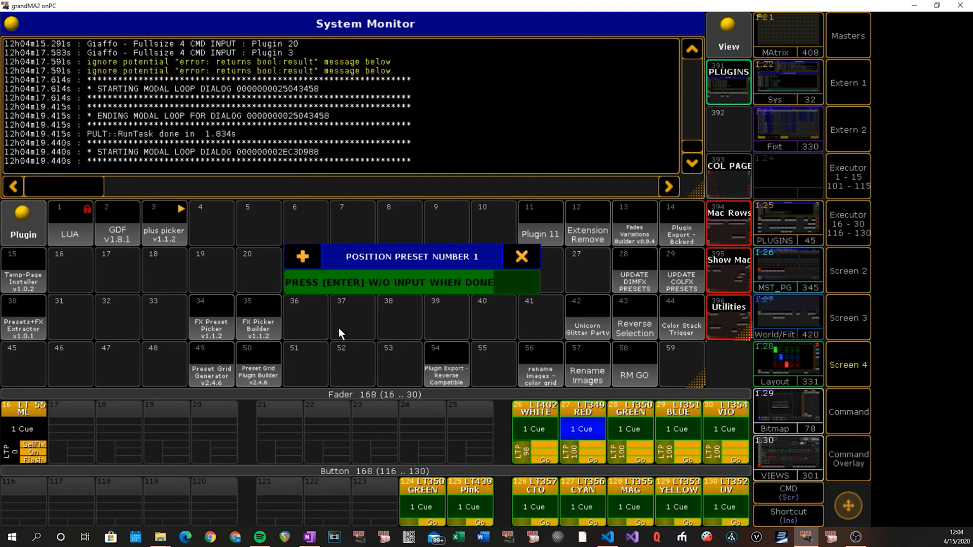
pyautogui.write('30 thru')
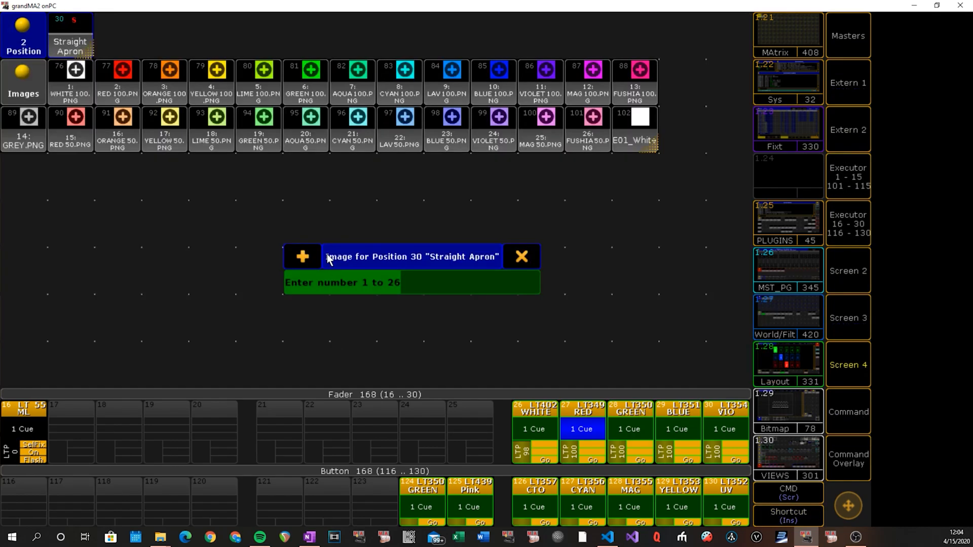
pyautogui.moveTo(378, 99)
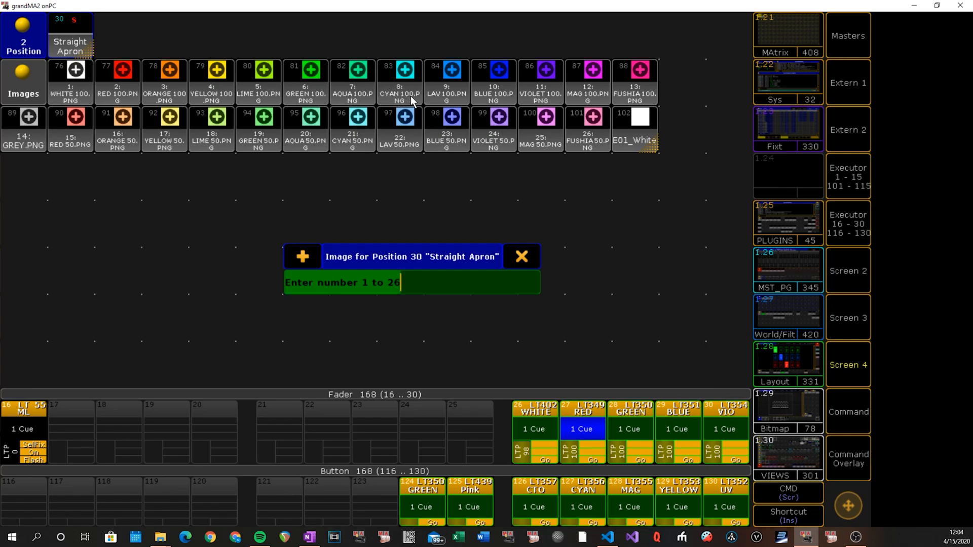
pyautogui.moveTo(411, 102)
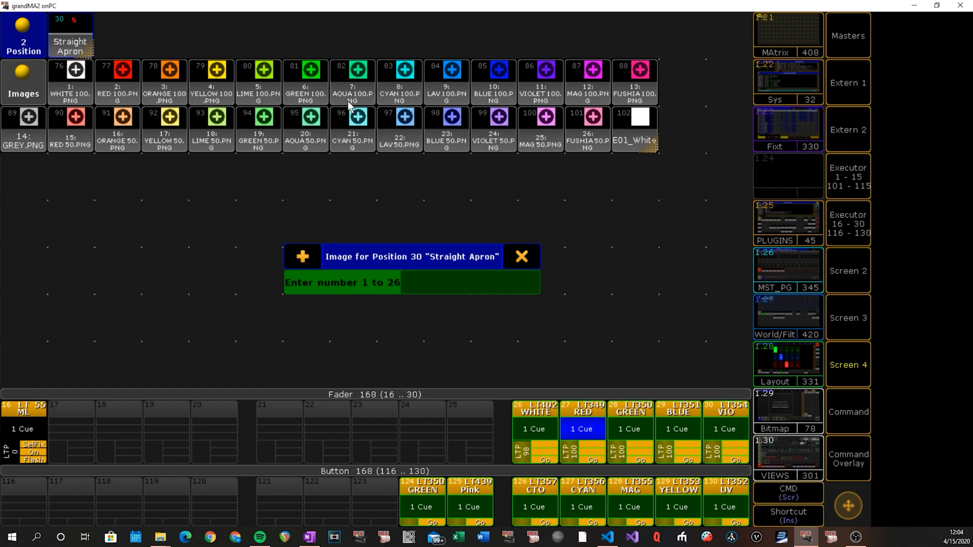
pyautogui.moveTo(298, 108)
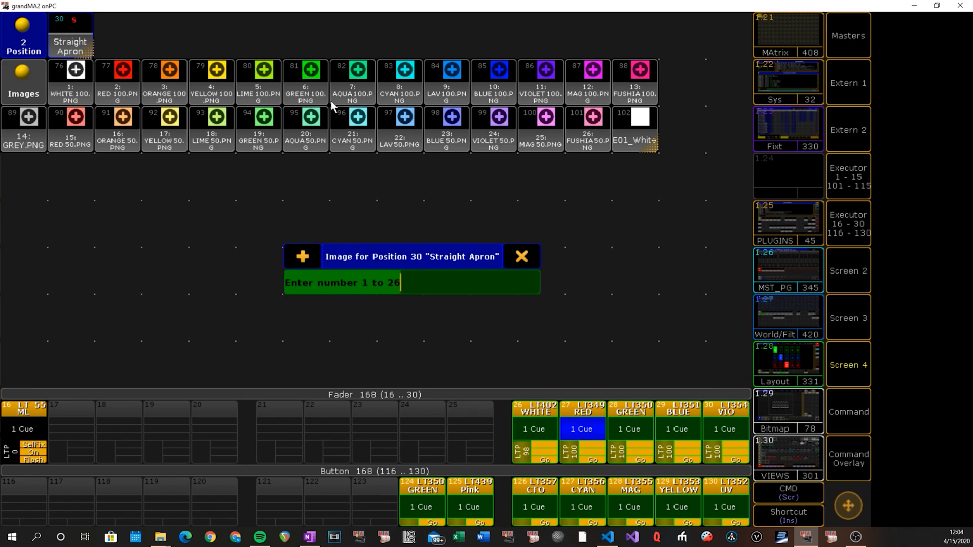
pyautogui.moveTo(311, 102)
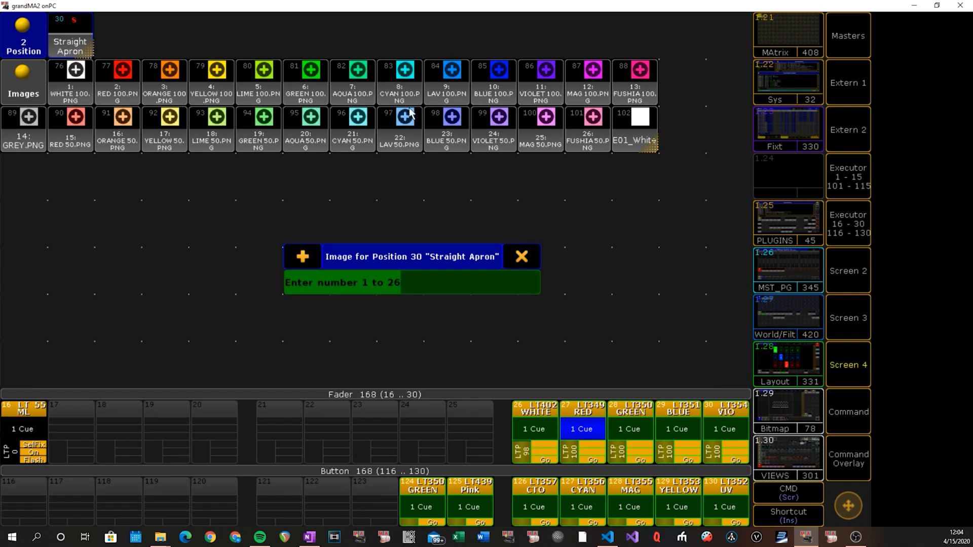
pyautogui.moveTo(373, 119)
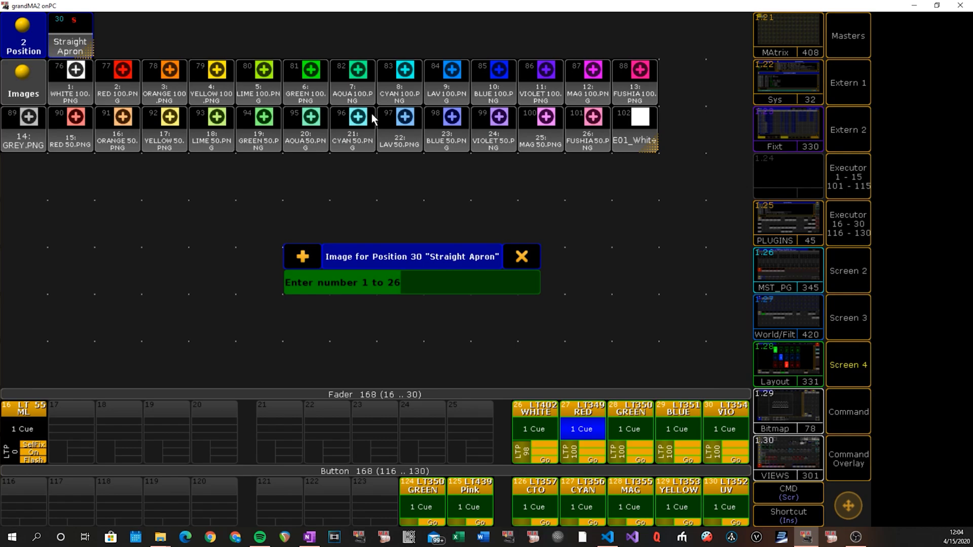
# Confirm the Straight Apron image and enter image 6 for Fan Apron
pyautogui.click(411, 282)
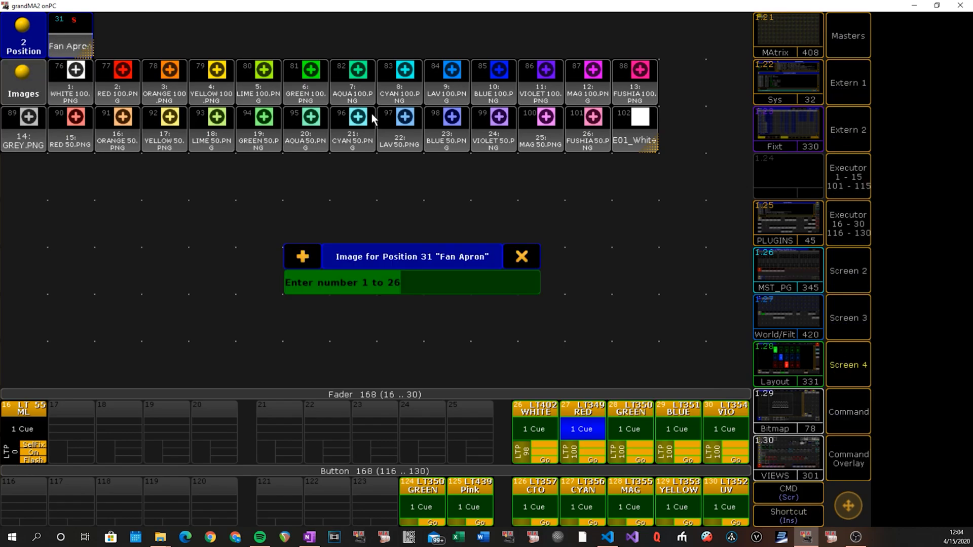
pyautogui.write('6')
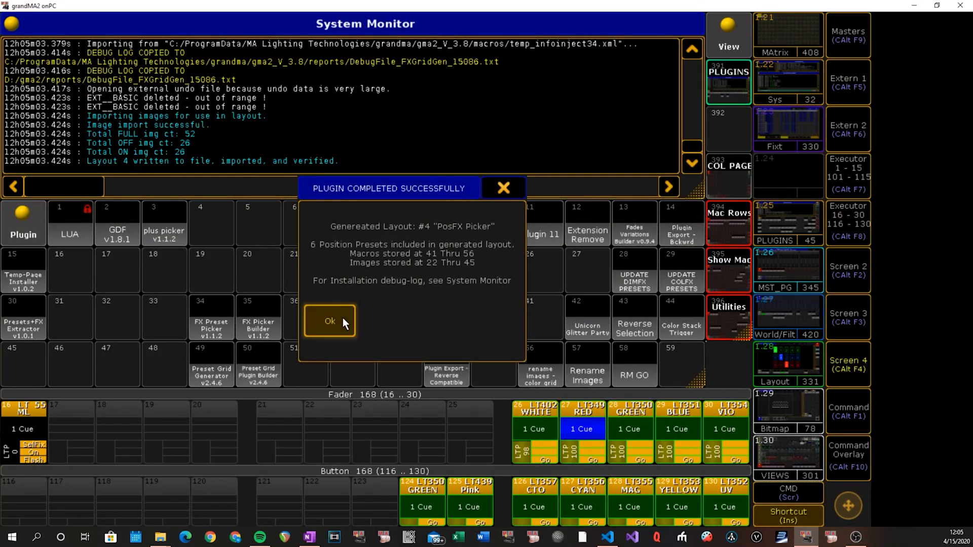
# Dismiss the completion message and open layout 4 'PosFX Picker'
pyautogui.click(330, 321)
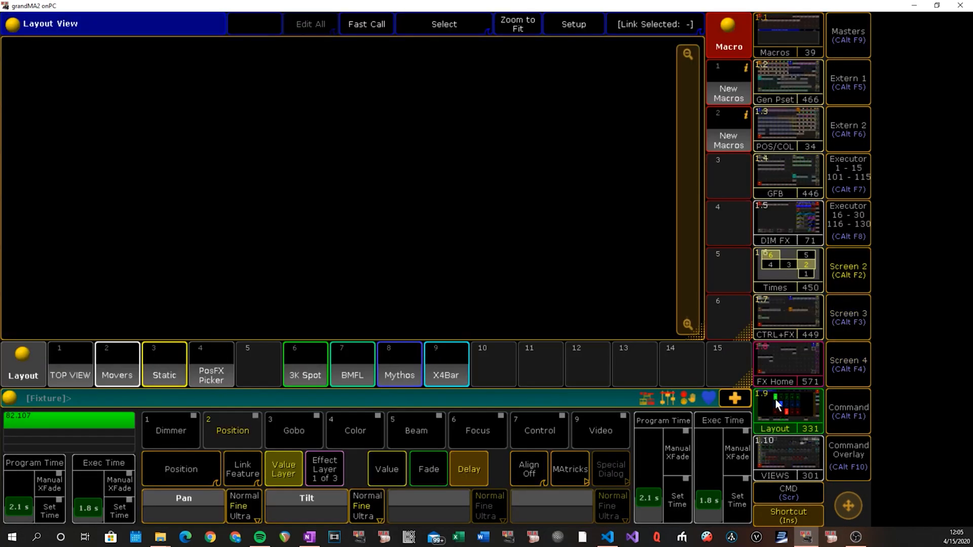
pyautogui.click(211, 363)
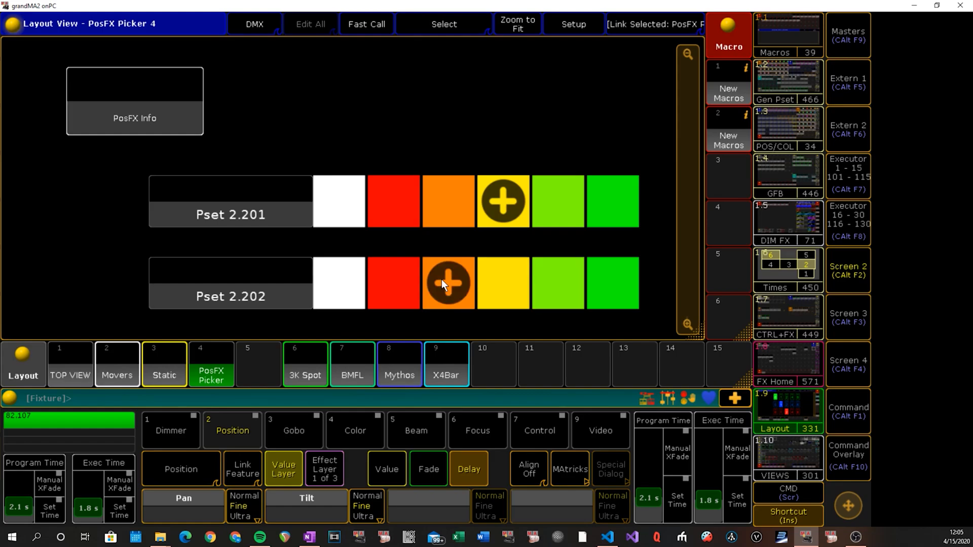
pyautogui.moveTo(533, 287)
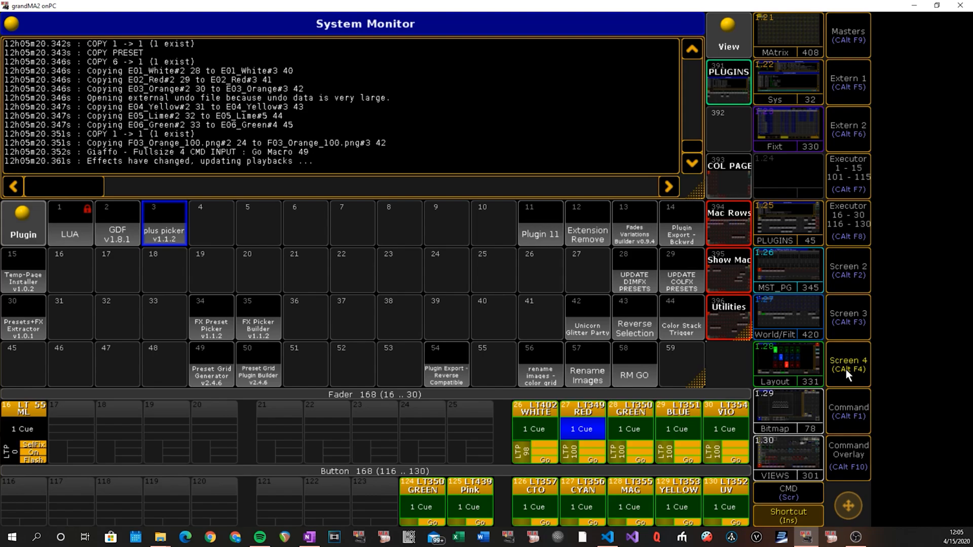
pyautogui.moveTo(429, 379)
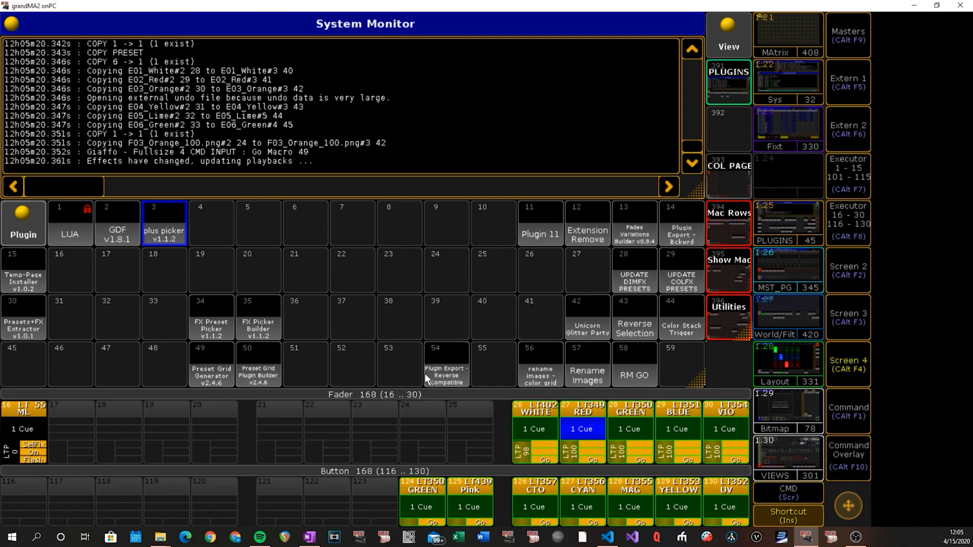
pyautogui.moveTo(435, 324)
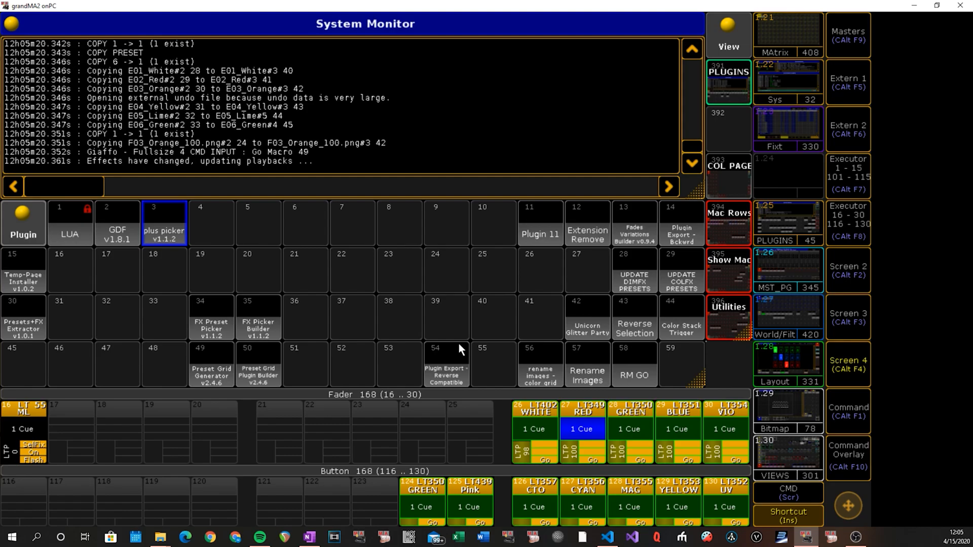
pyautogui.moveTo(473, 347)
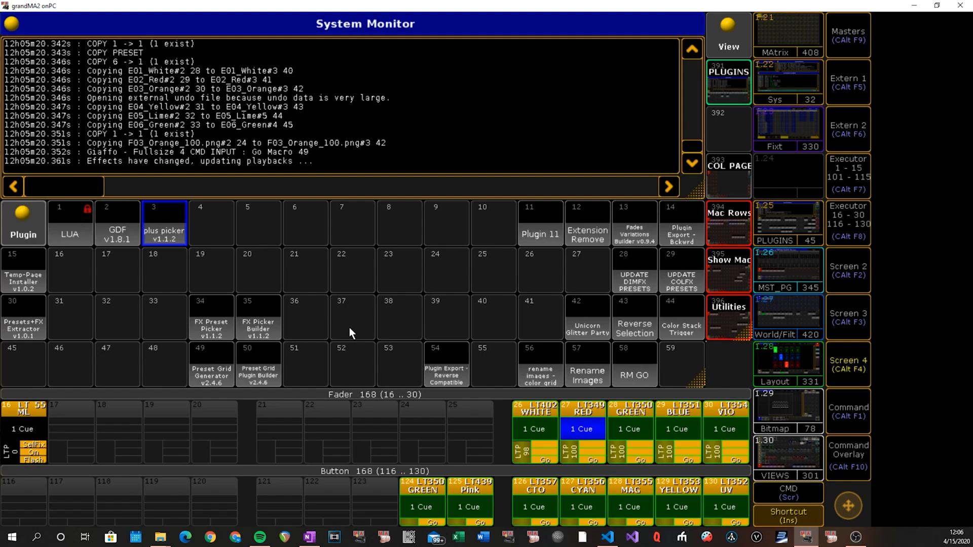
pyautogui.moveTo(339, 335)
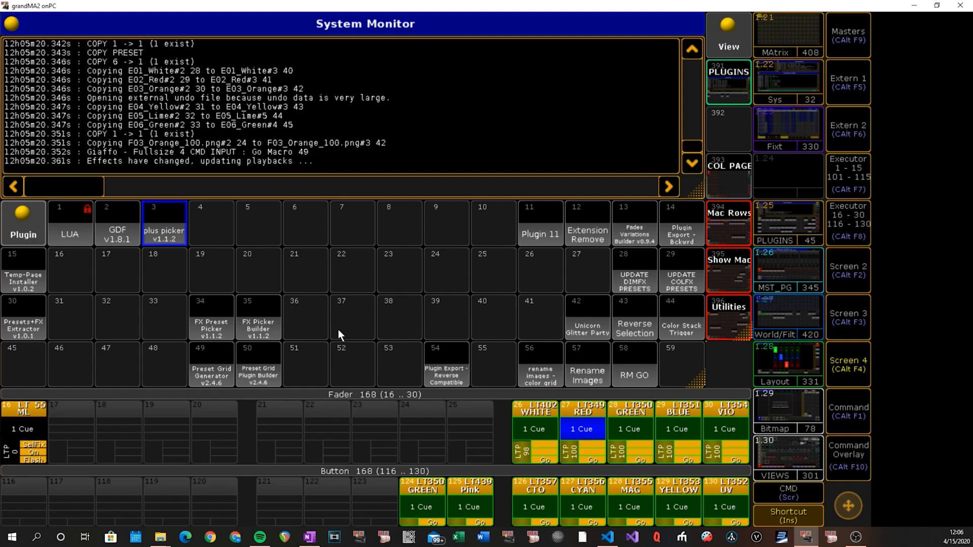
pyautogui.moveTo(321, 329)
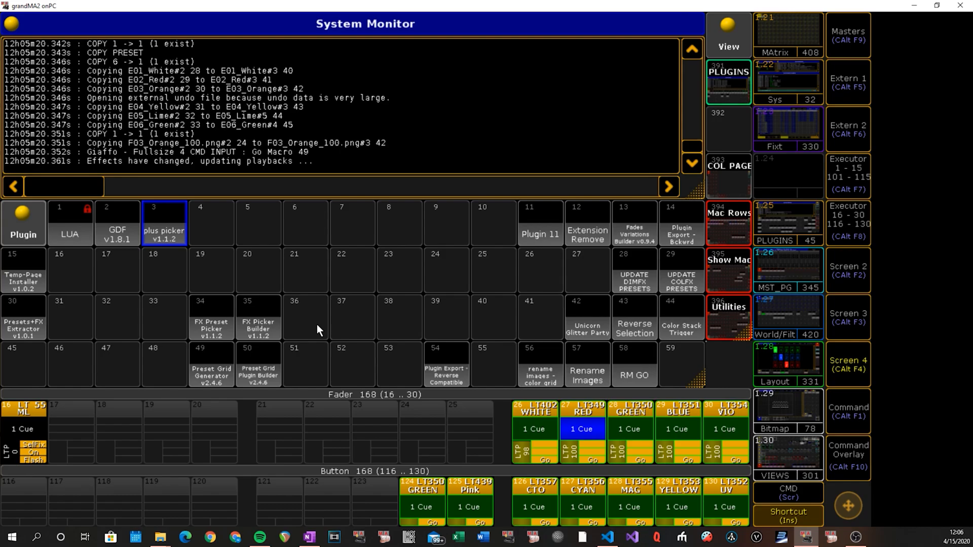
# Run plugin 54 'Plugin Export', exporting plugin 3 as 'plus picker v1.1.2'
pyautogui.click(353, 270)
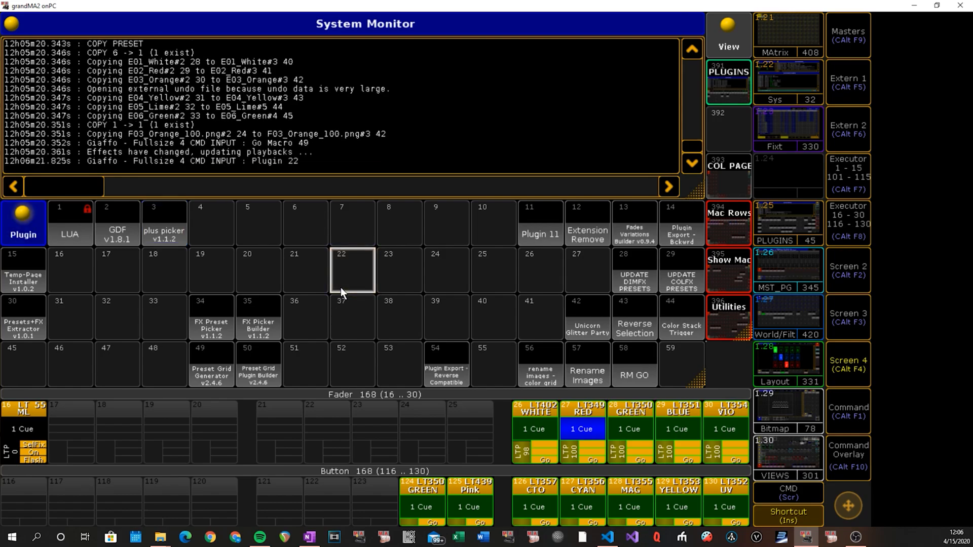
pyautogui.moveTo(198, 251)
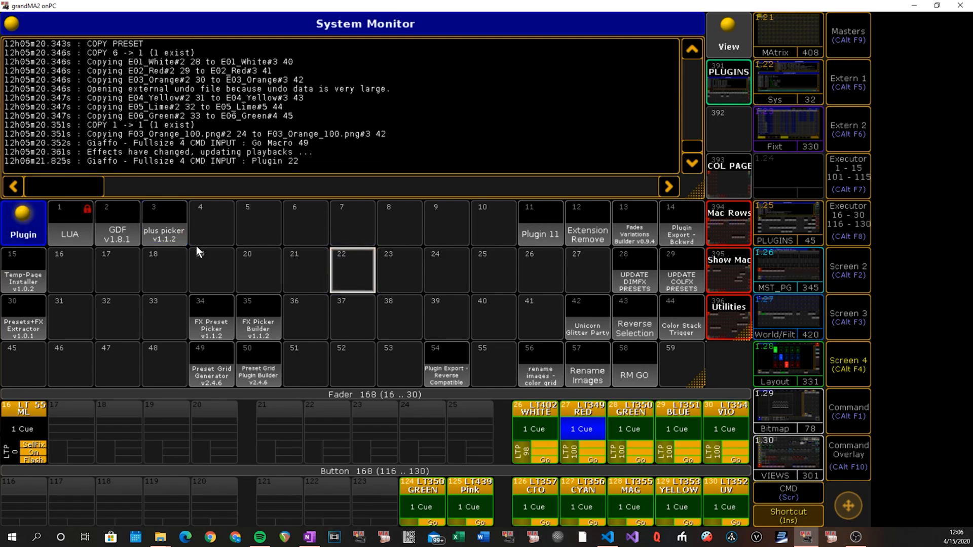
pyautogui.click(446, 319)
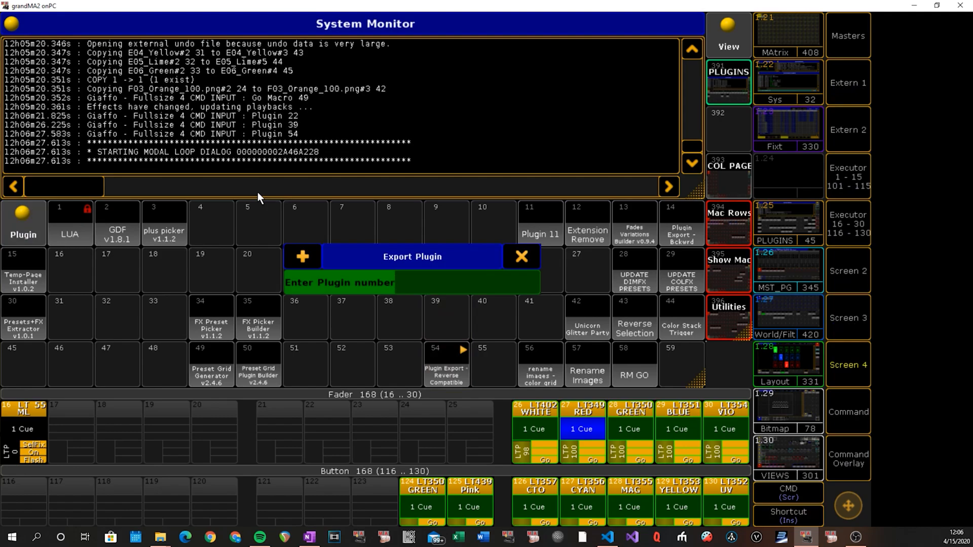
pyautogui.write('3')
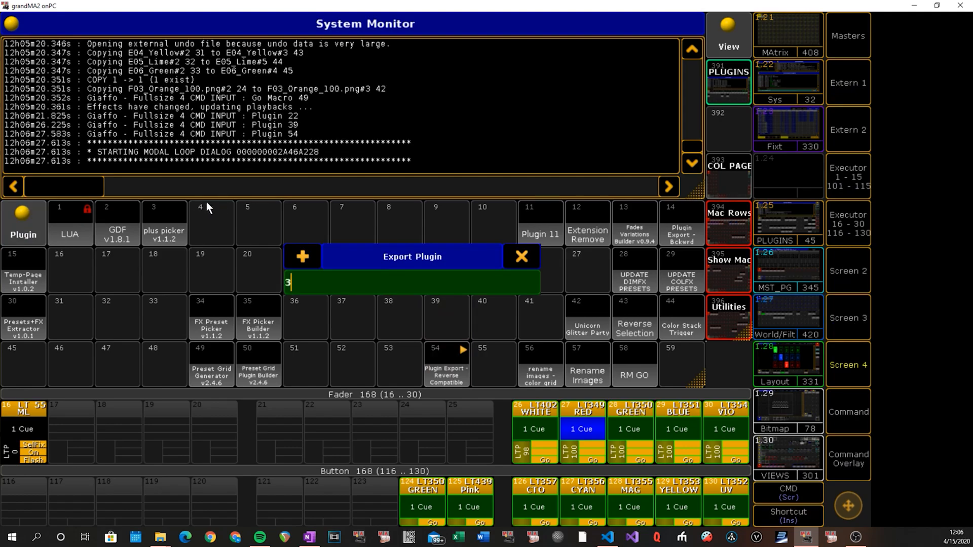
pyautogui.write('plus picker v1.1.2')
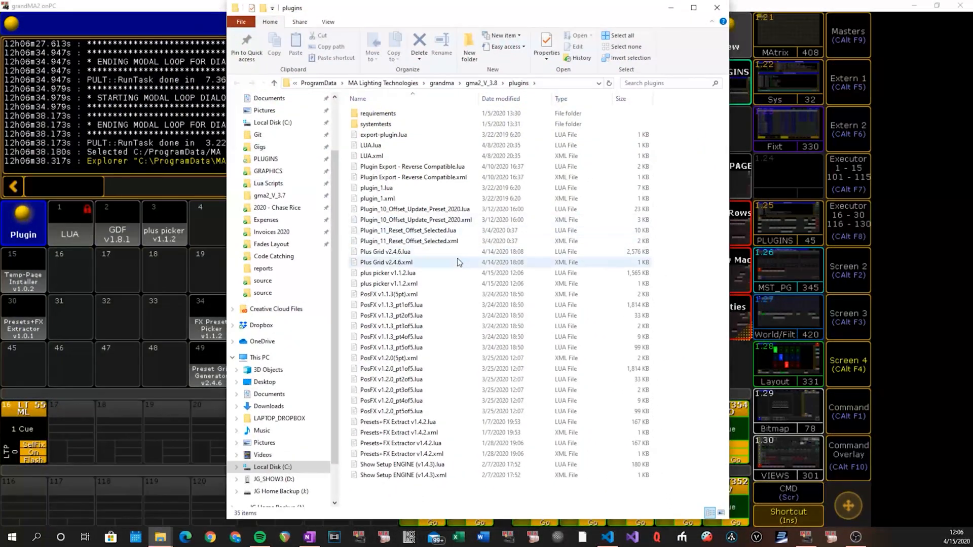
# Select the exported plus picker v1.1.2 files in the plugins folder
pyautogui.click(387, 273)
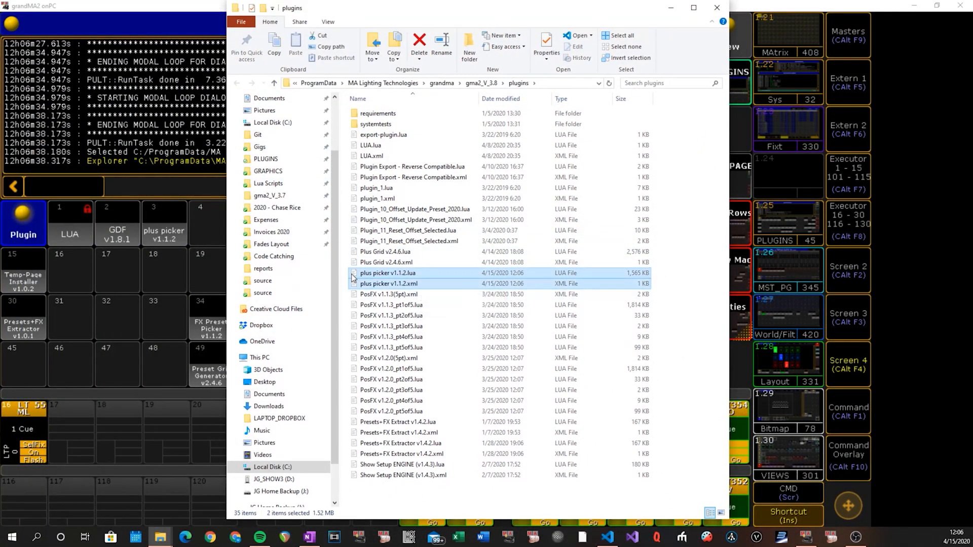